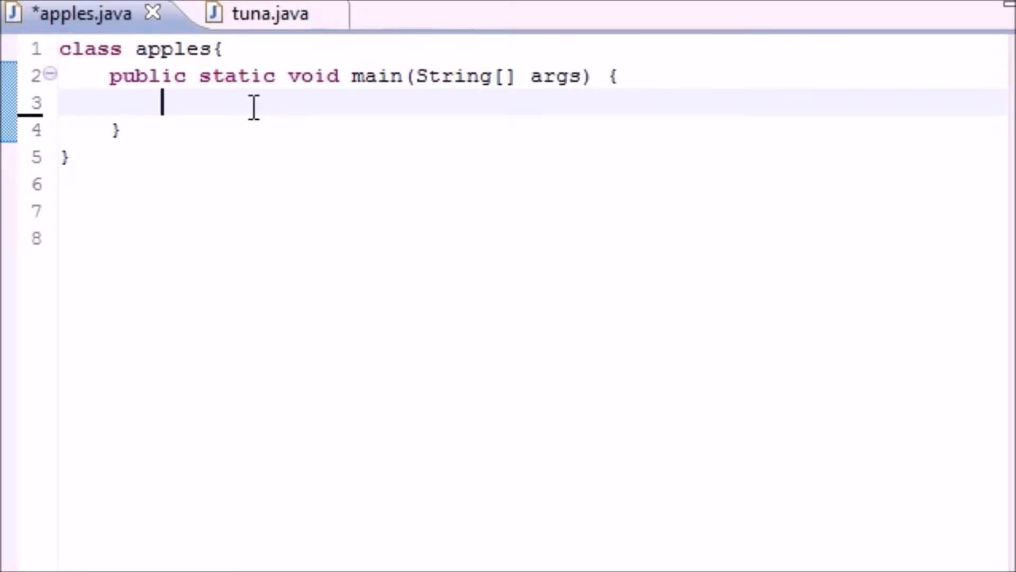
Step: Add System.out.println("Index\tValue"); as the header line in main and save apples.java
{"action": "type", "text": "Sys"}
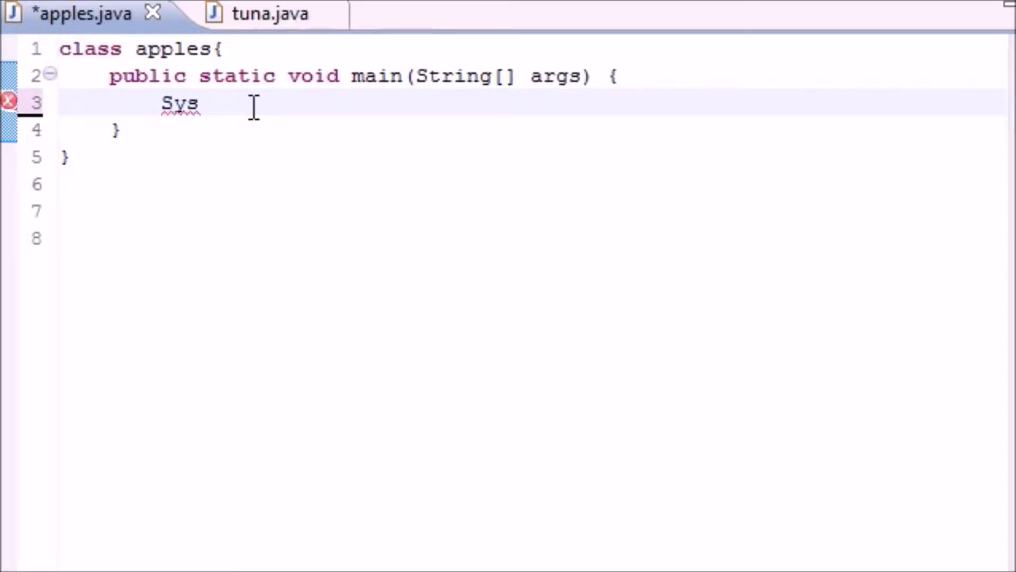
{"action": "type", "text": "tem.out.println();"}
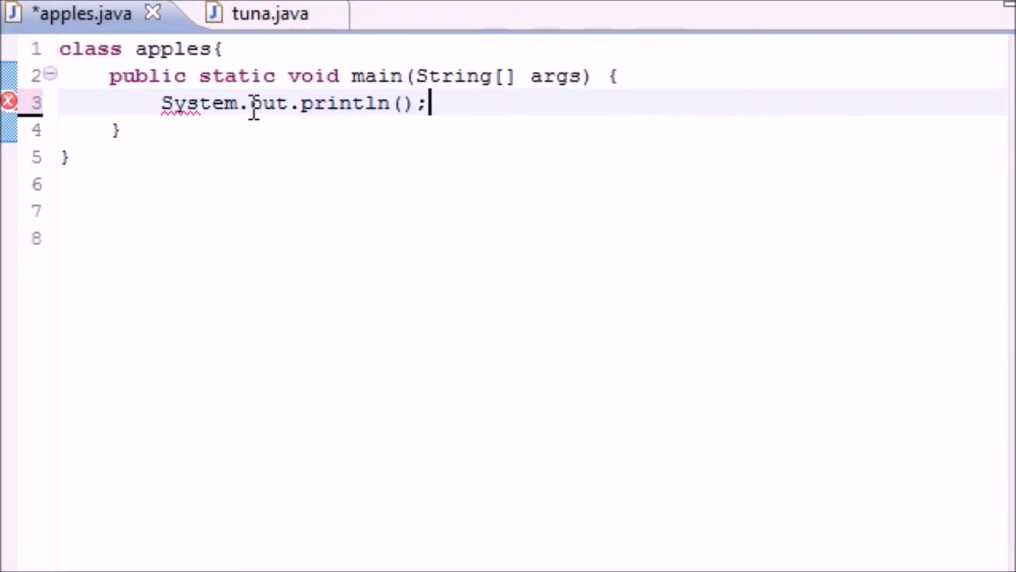
{"action": "type", "text": "\""}
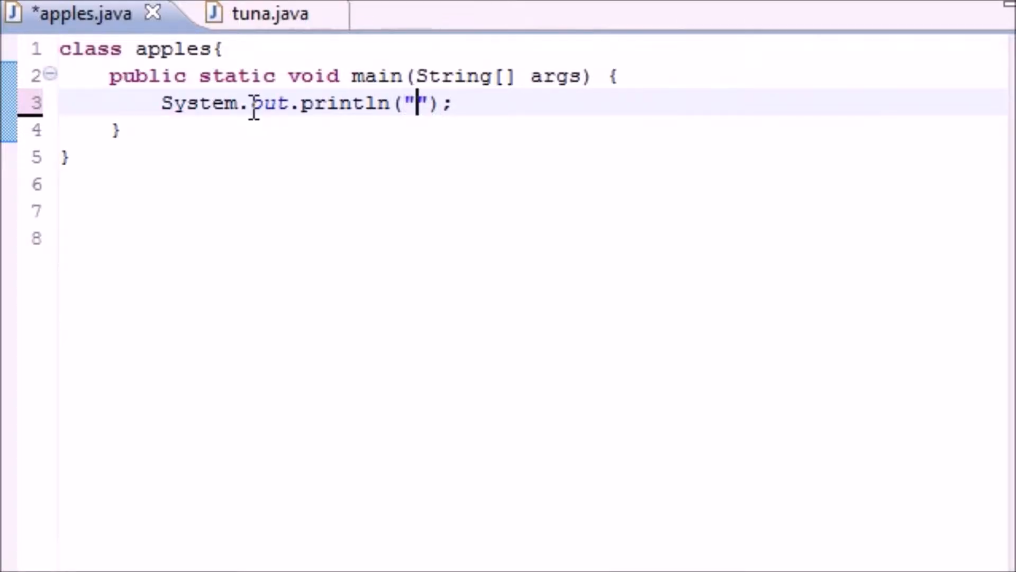
{"action": "type", "text": "Index"}
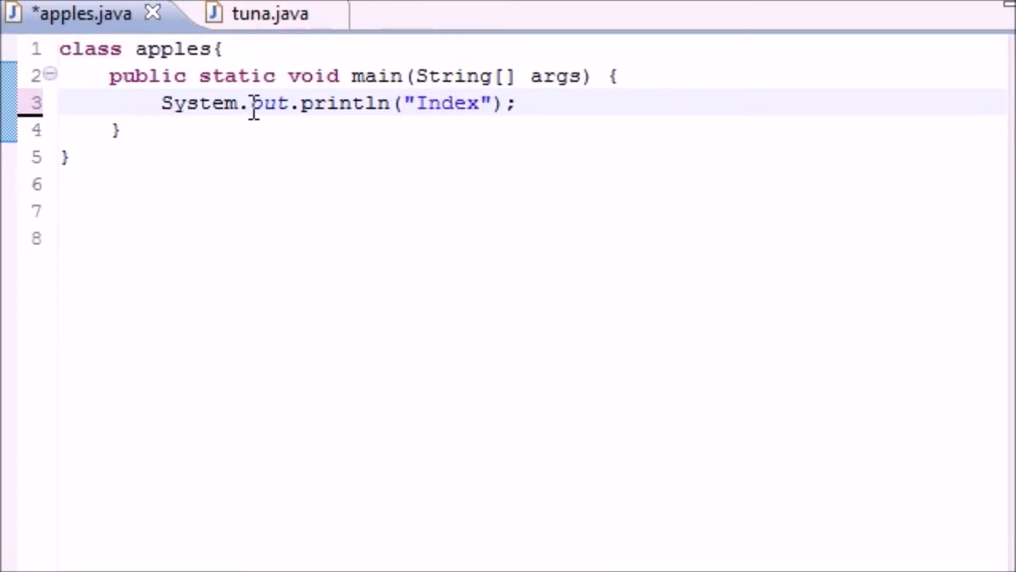
{"action": "type", "text": "\\t"}
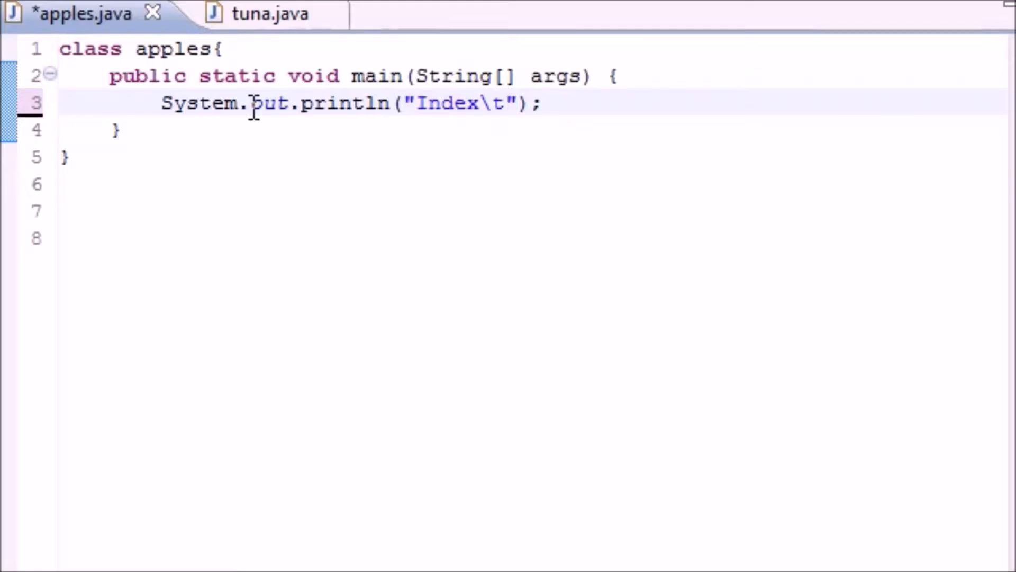
{"action": "type", "text": "Val"}
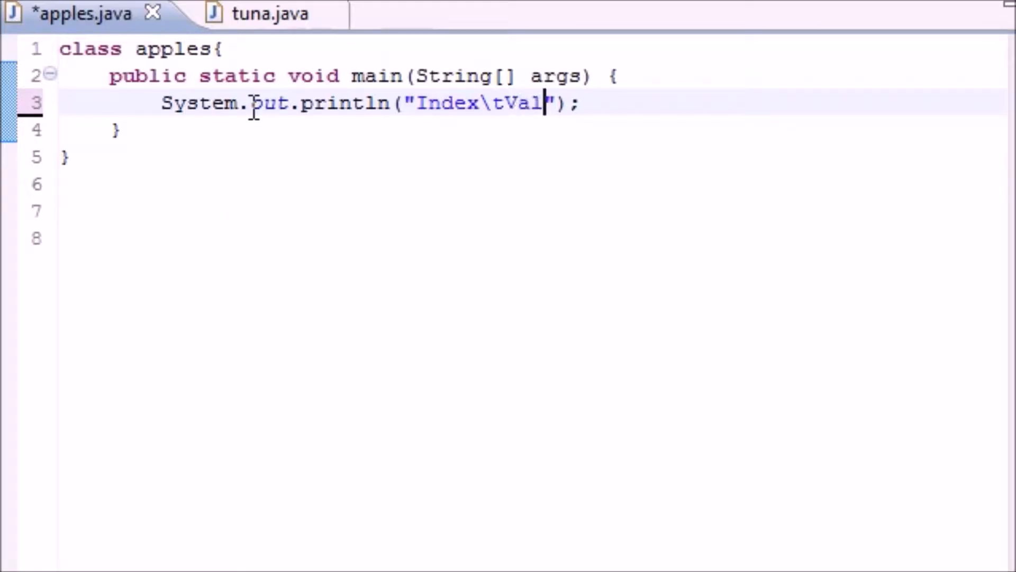
{"action": "type", "text": "ue"}
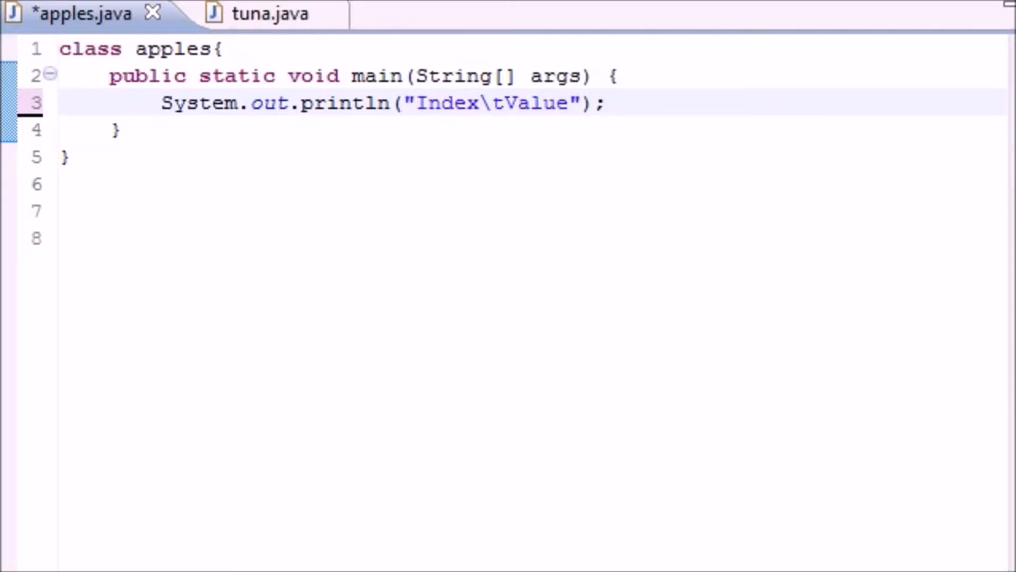
{"action": "key", "text": "ctrl+s"}
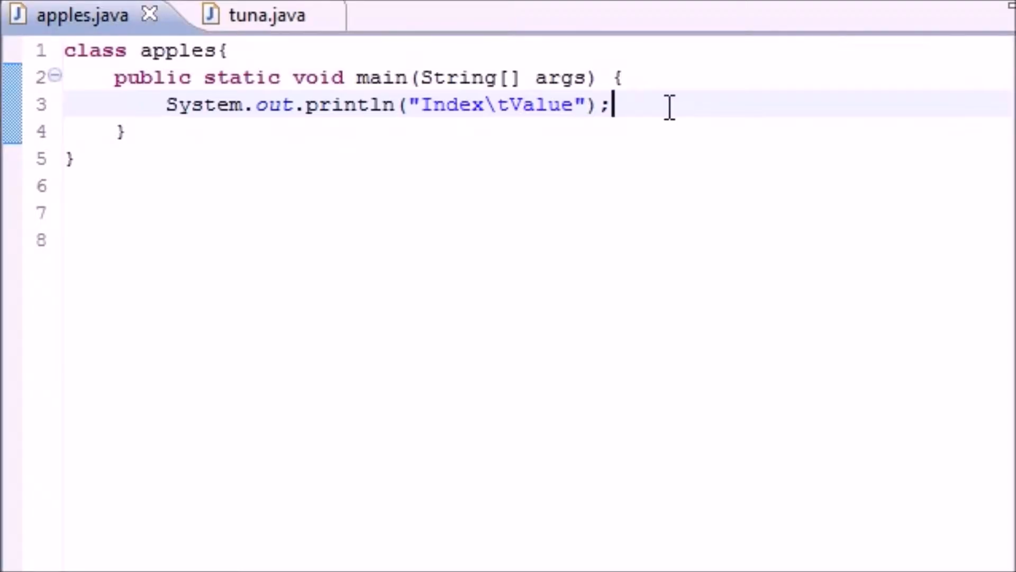
Step: Declare int bucky[]={32,12,18,54,2}; on a new line below the header print
{"action": "key", "text": "Enter"}
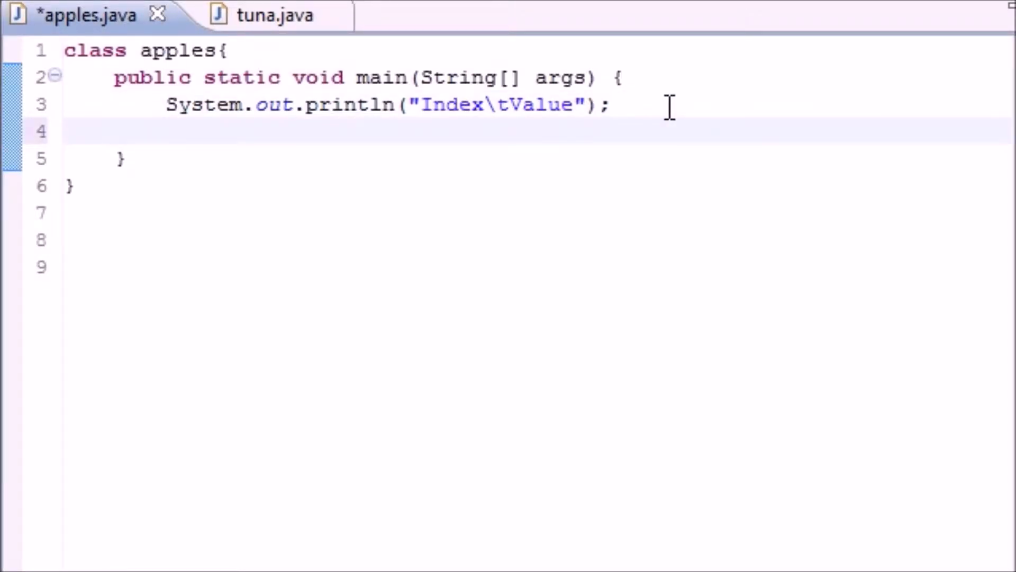
{"action": "type", "text": "int"}
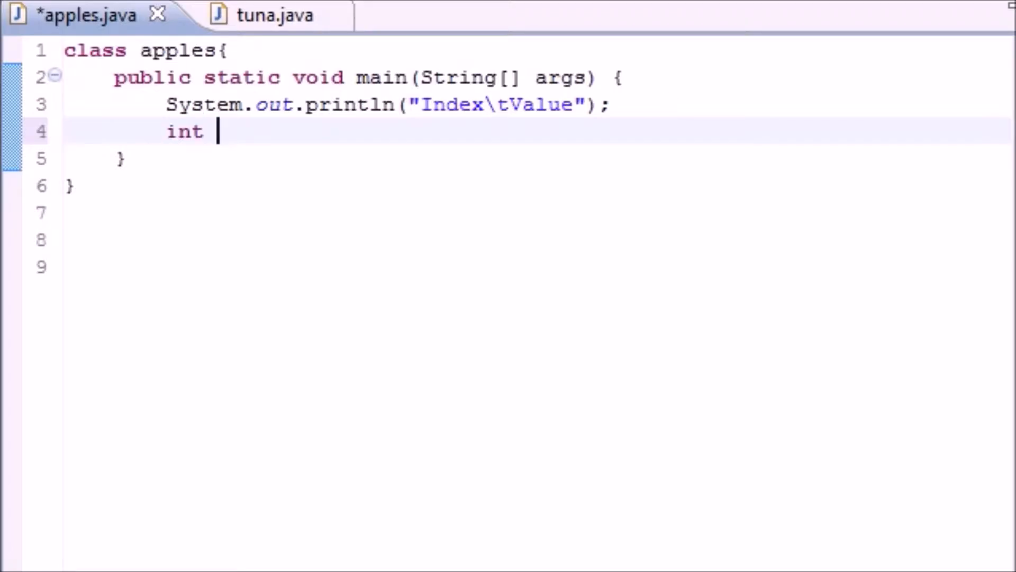
{"action": "type", "text": "bucky"}
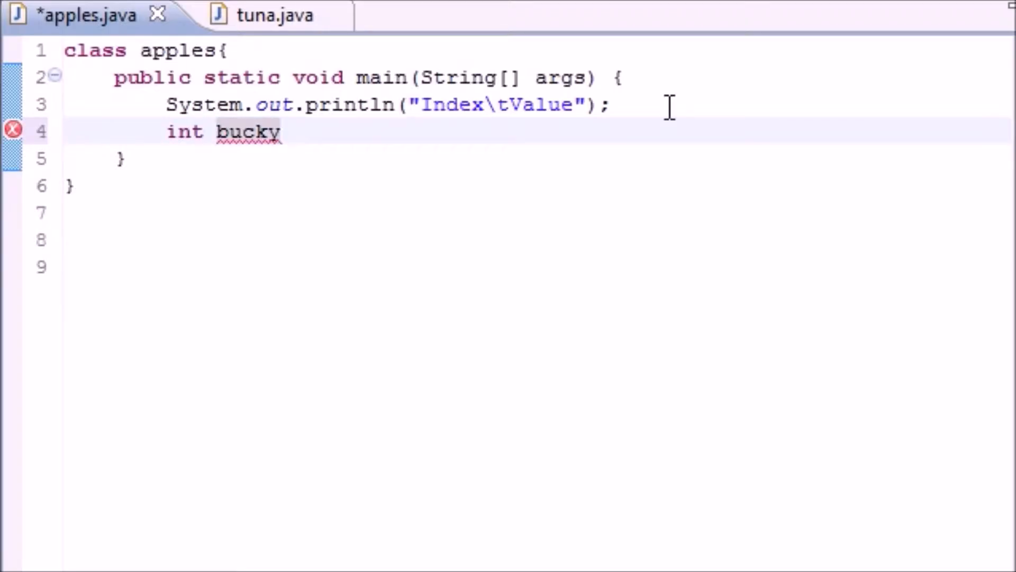
{"action": "type", "text": "[]="}
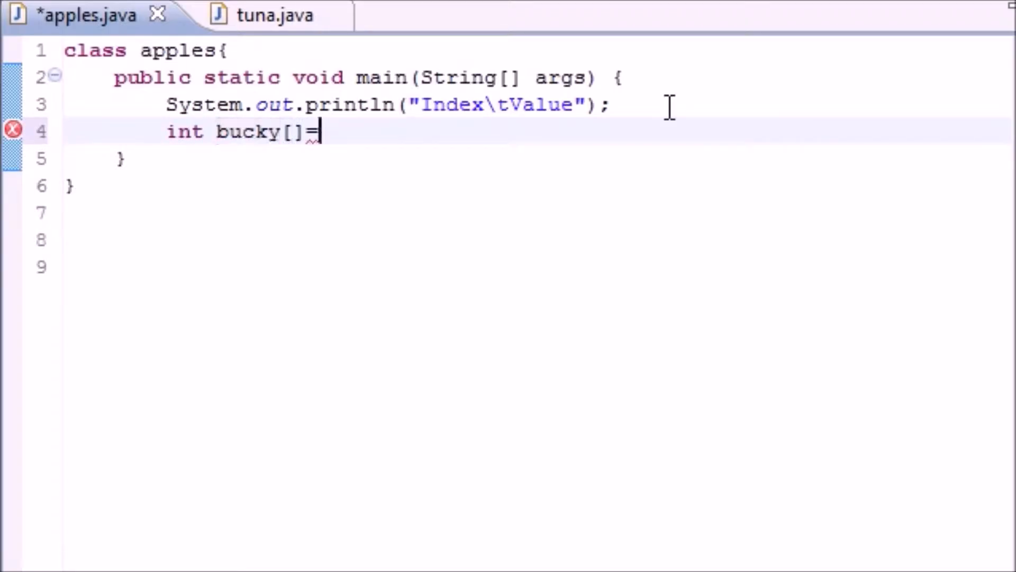
{"action": "type", "text": "{};"}
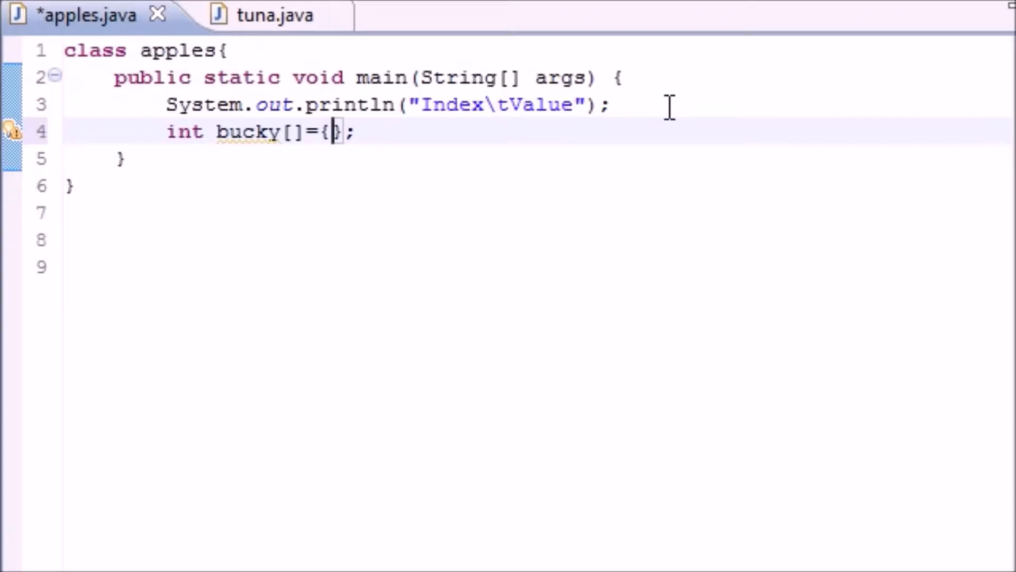
{"action": "type", "text": "32,"}
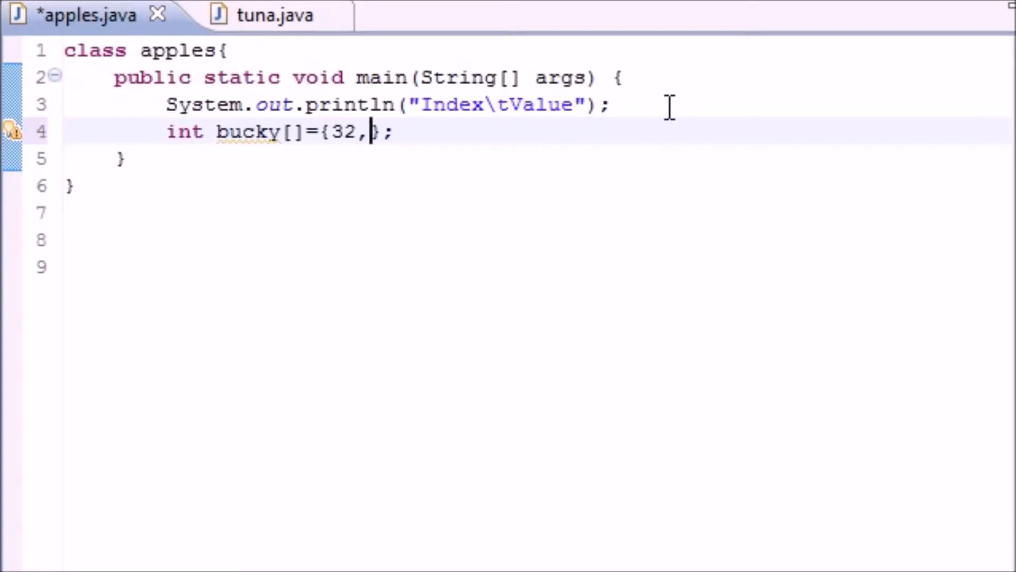
{"action": "type", "text": "12,"}
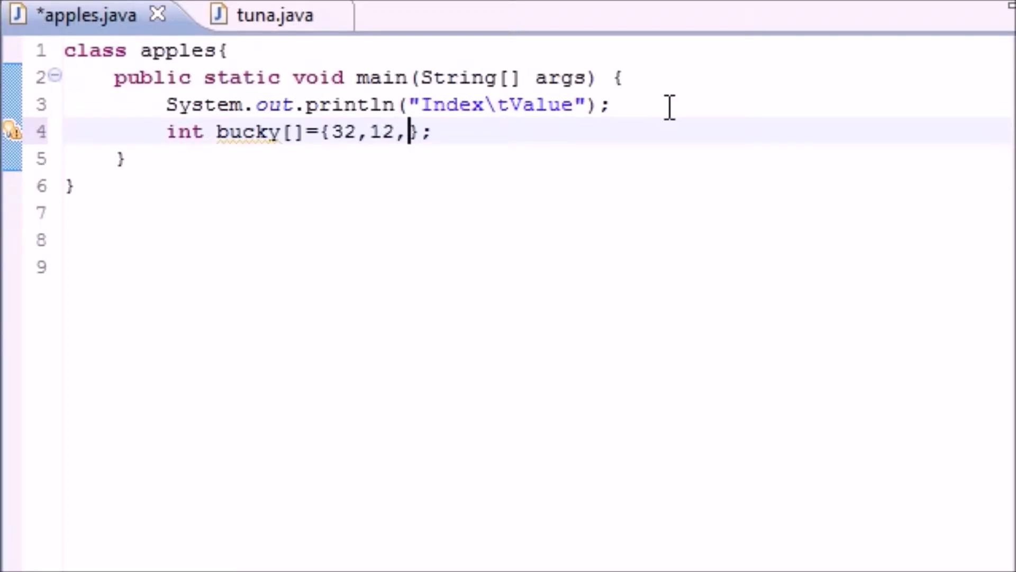
{"action": "type", "text": "18,54,"}
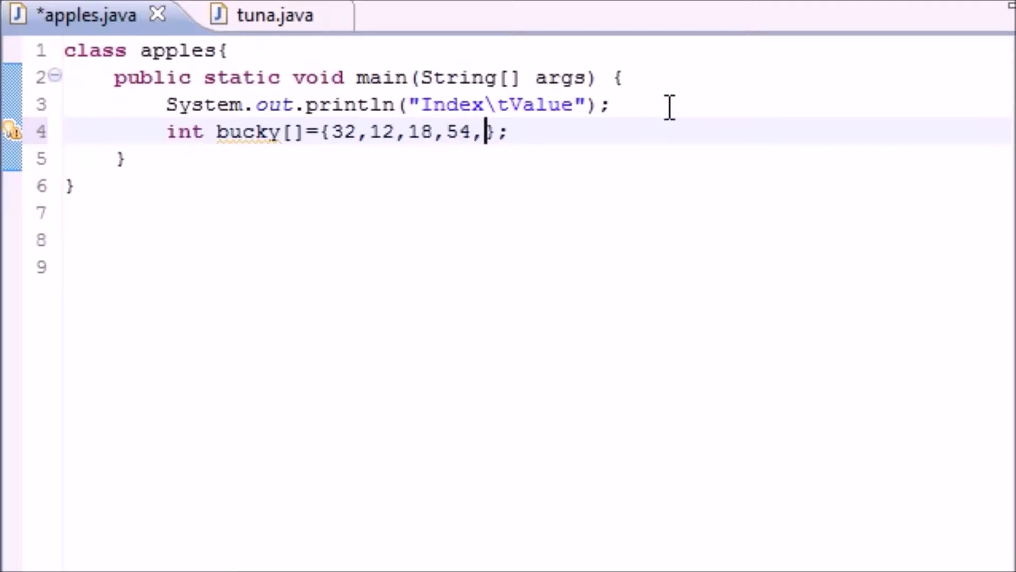
{"action": "type", "text": "2"}
{"action": "type", "text": "for("}
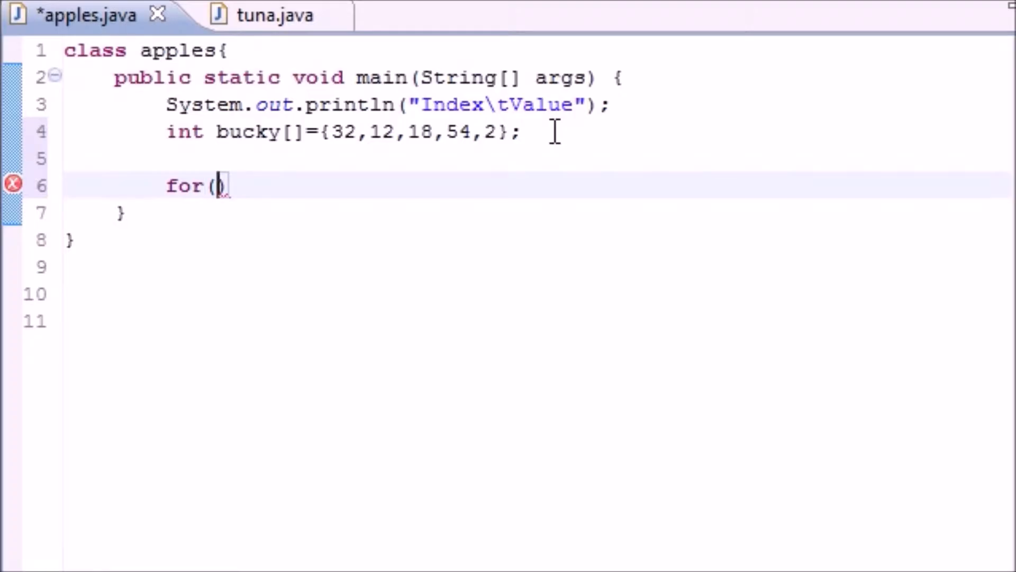
Step: Write the for loop header start: int counter=0;counter< inside the parentheses
{"action": "type", "text": "int counter"}
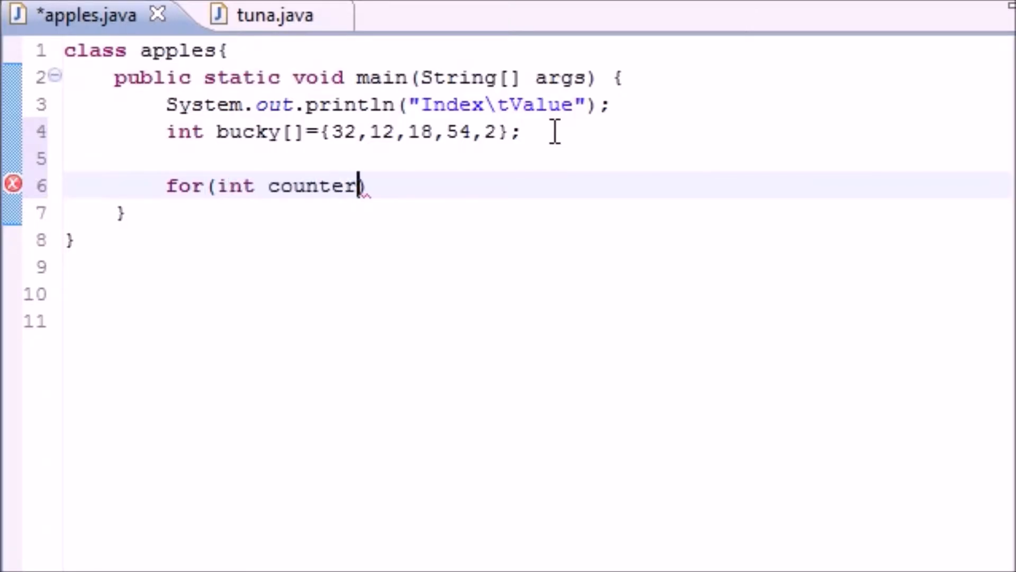
{"action": "type", "text": ")"}
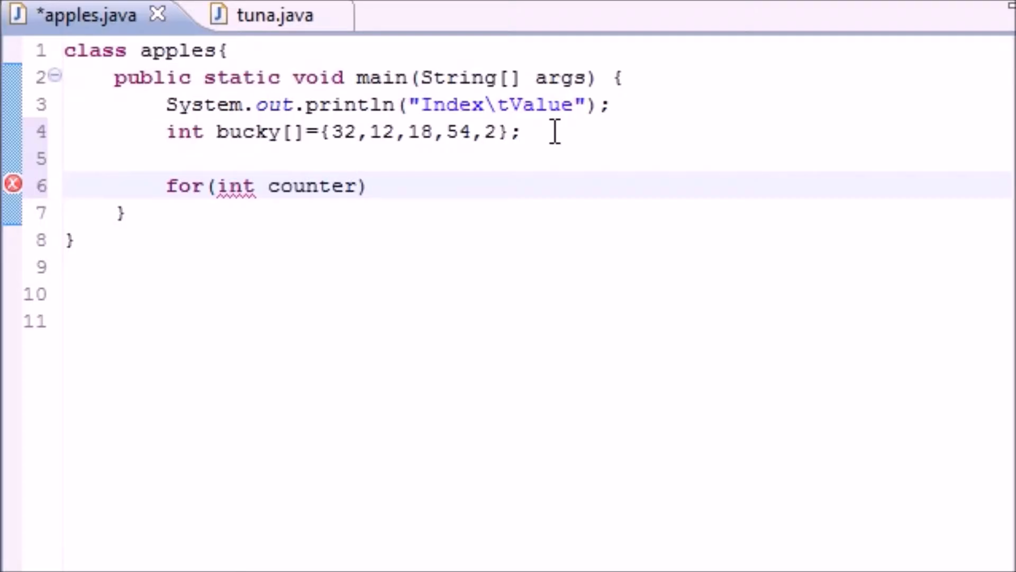
{"action": "type", "text": "="}
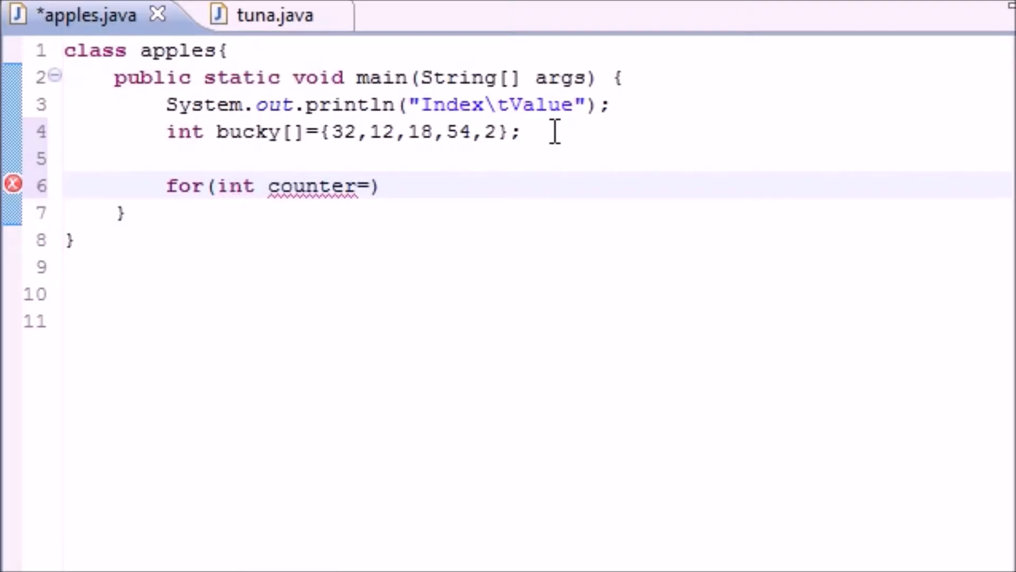
{"action": "type", "text": "0"}
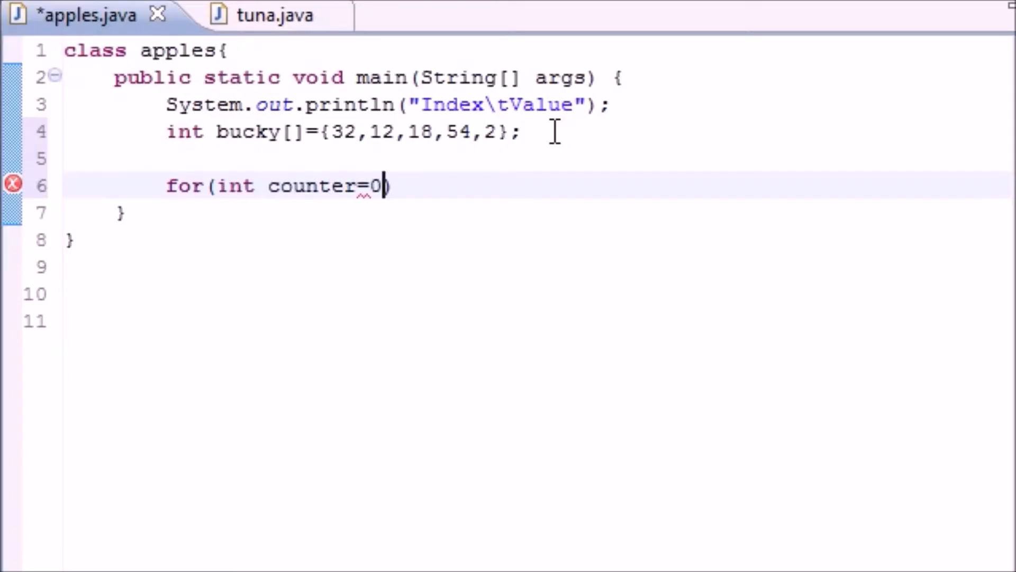
{"action": "type", "text": ";"}
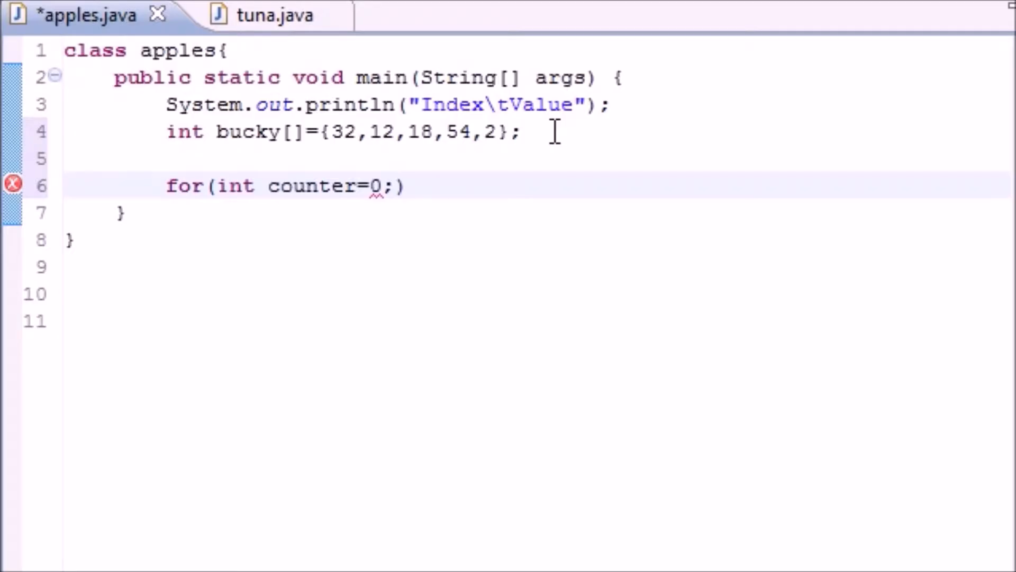
{"action": "type", "text": "counter"}
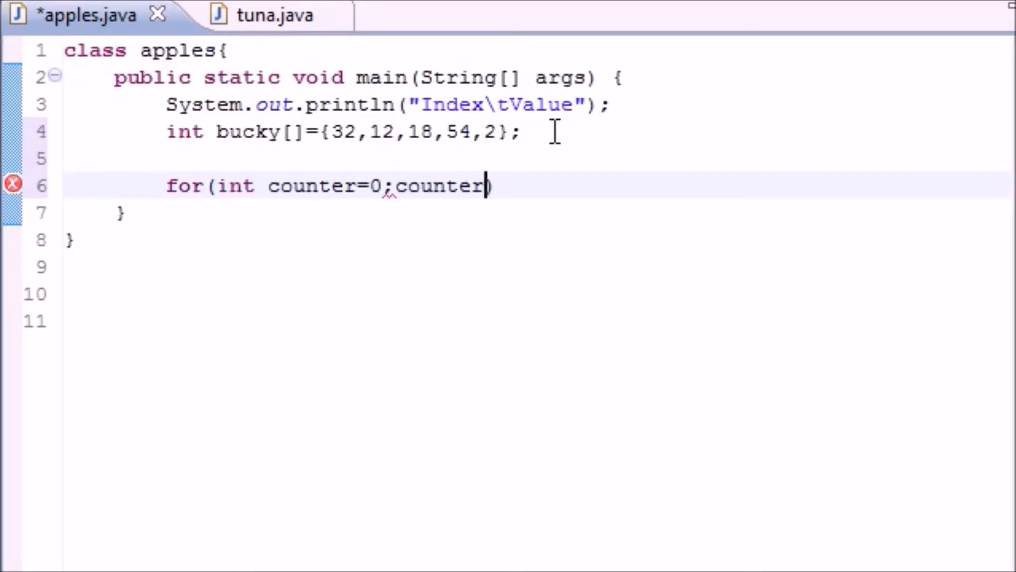
{"action": "type", "text": "<"}
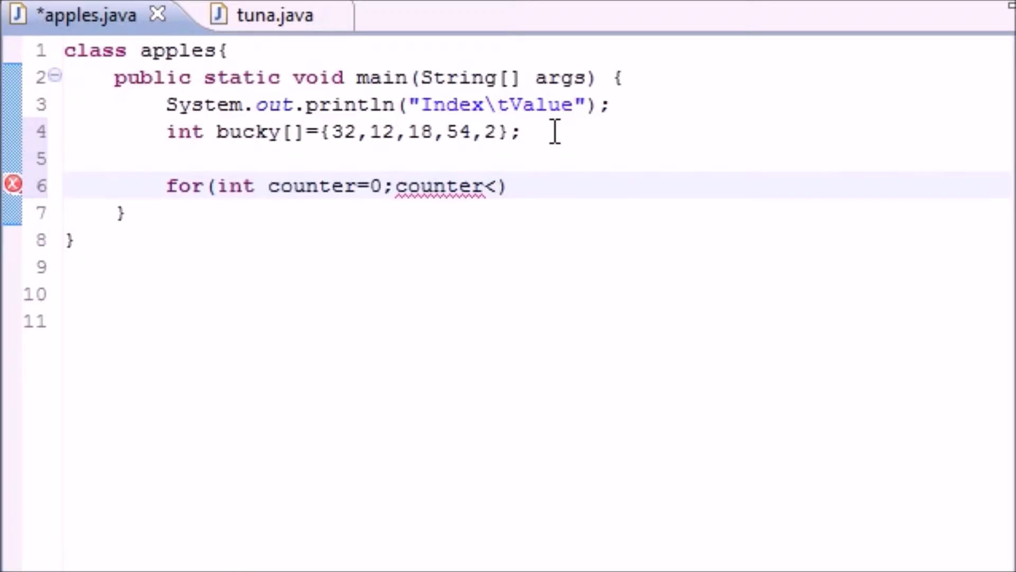
Step: Add bucky to the loop condition and highlight the array name and its elements
{"action": "left_click", "coordinate": [499, 185]}
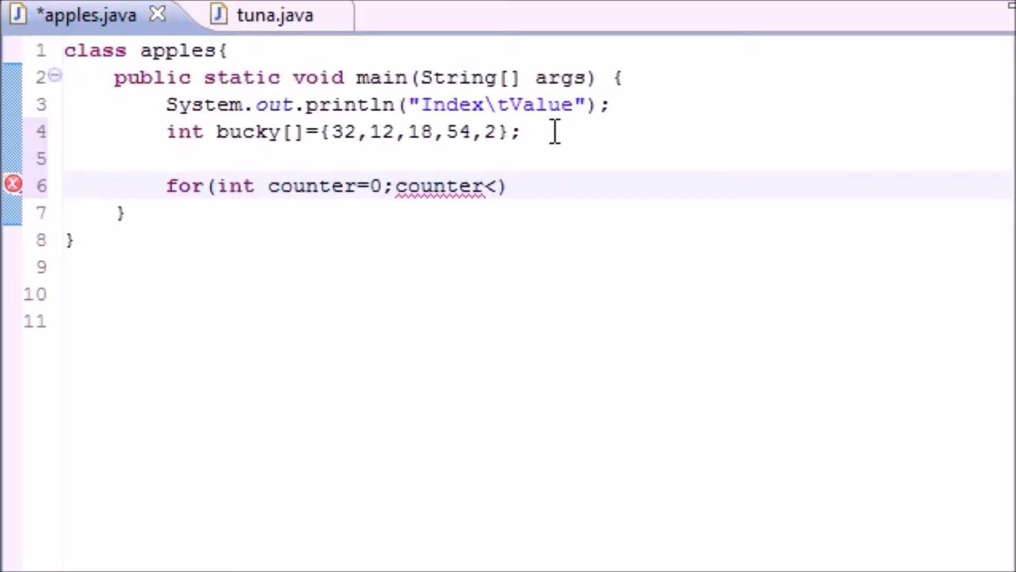
{"action": "type", "text": "bucky"}
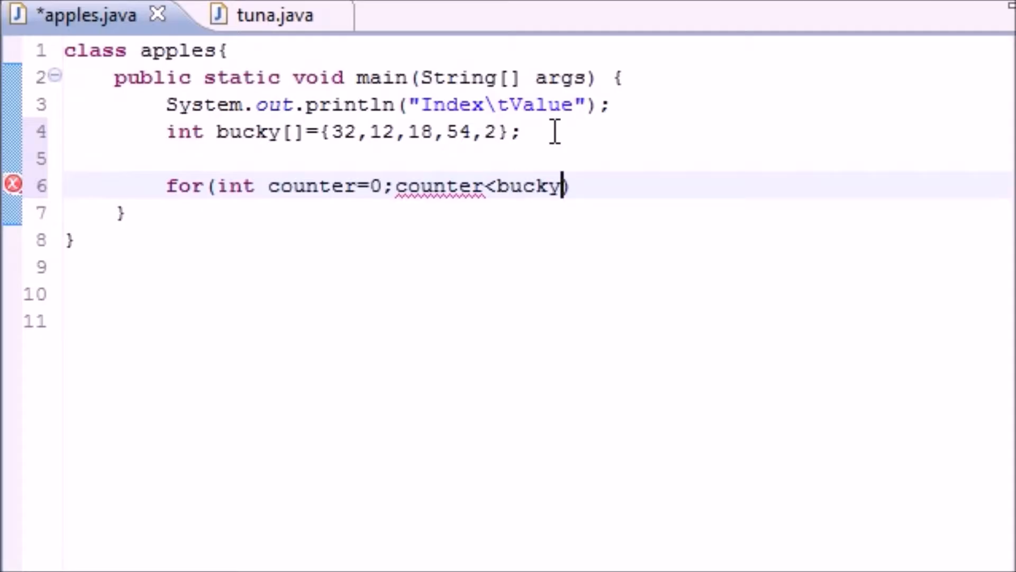
{"action": "type", "text": ".length"}
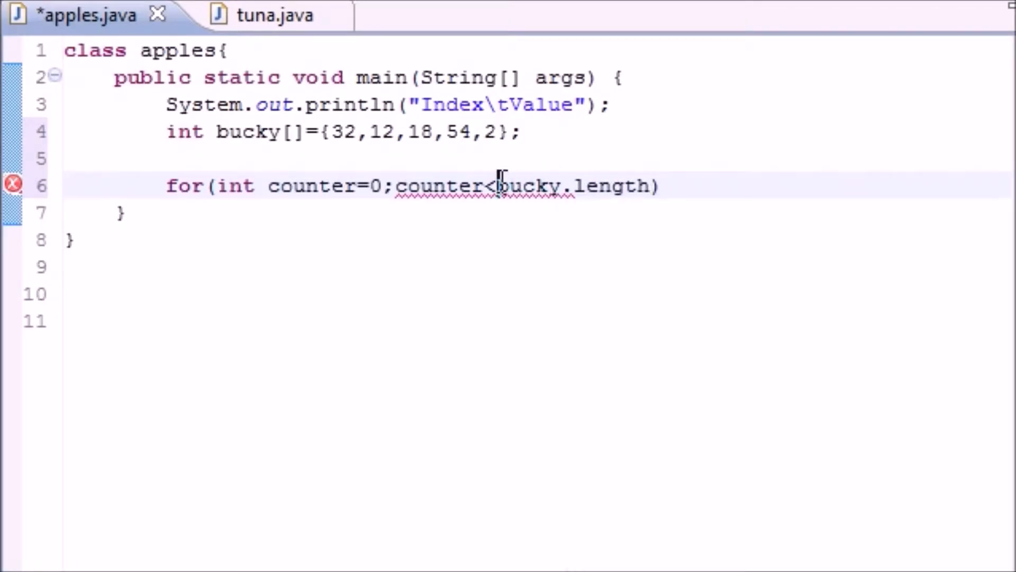
{"action": "double_click", "coordinate": [541, 186]}
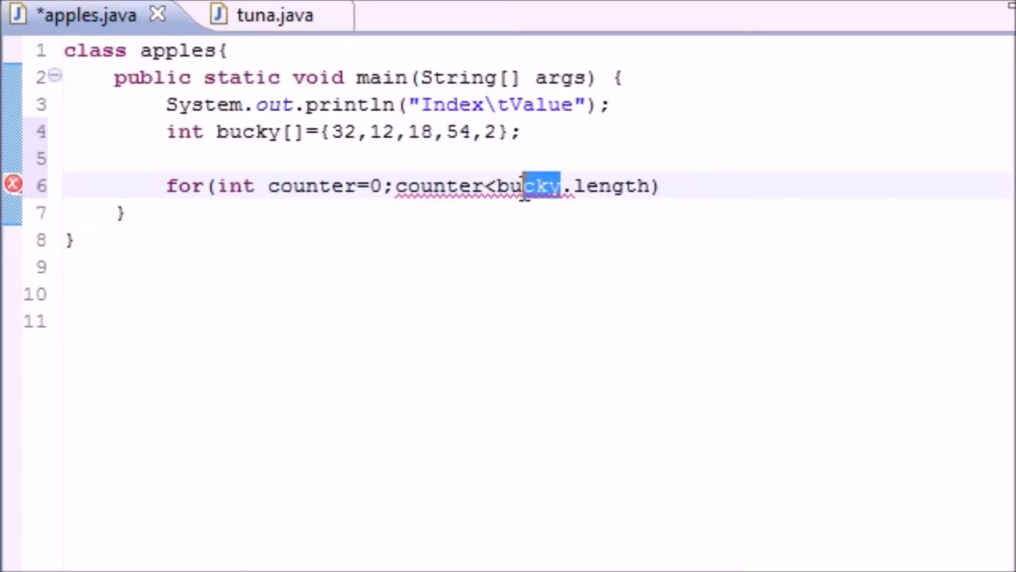
{"action": "double_click", "coordinate": [609, 186]}
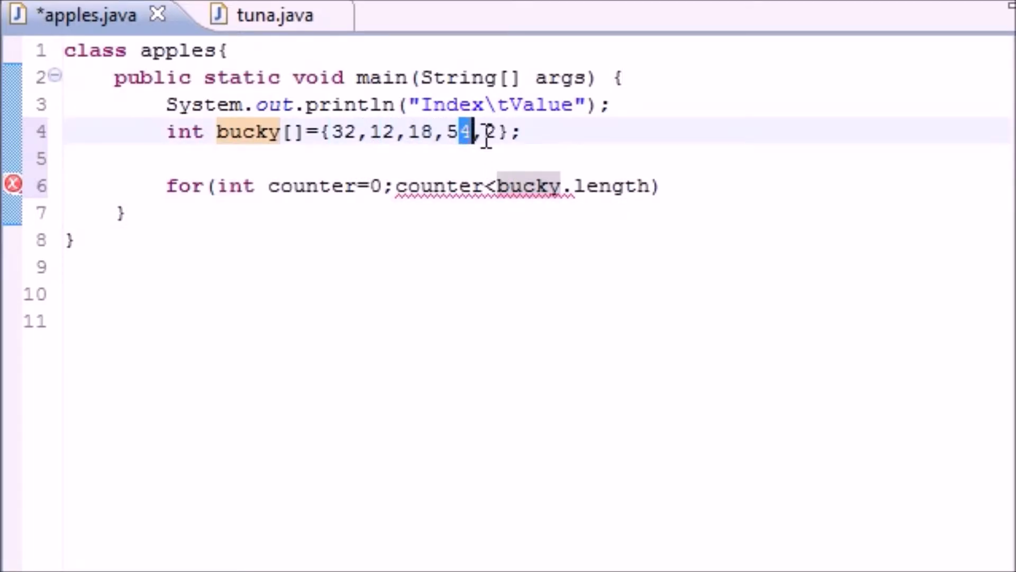
{"action": "double_click", "coordinate": [440, 186]}
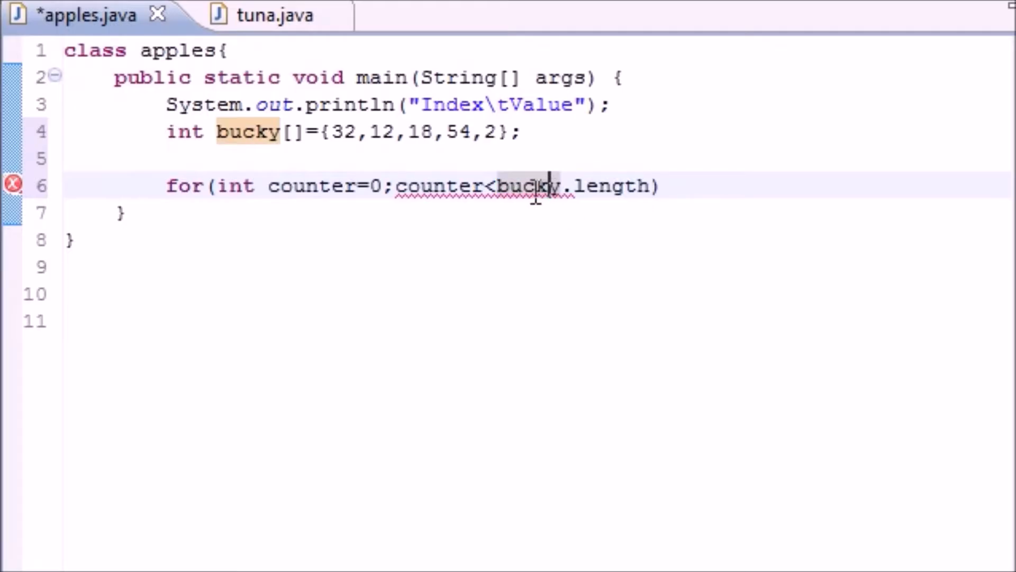
{"action": "double_click", "coordinate": [531, 186]}
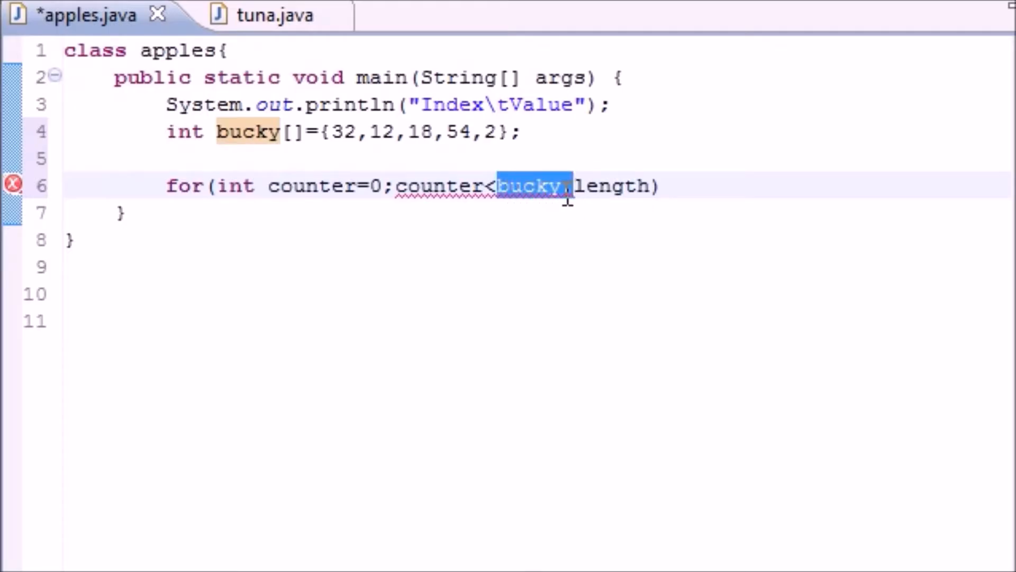
Step: Complete the header as counter<bucky.length;counter++ with an empty {} body
{"action": "type", "text": ".length"}
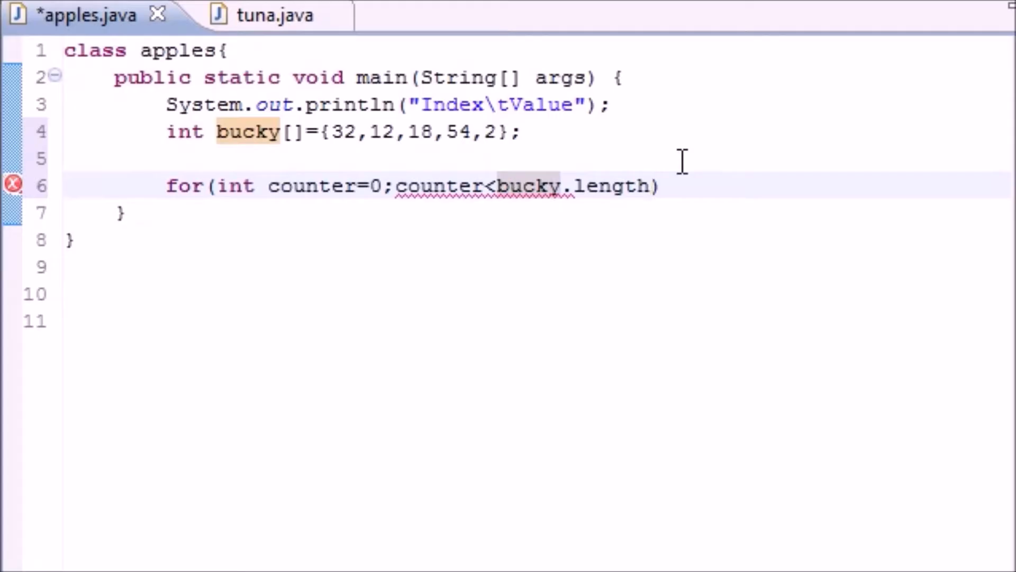
{"action": "type", "text": ";counter"}
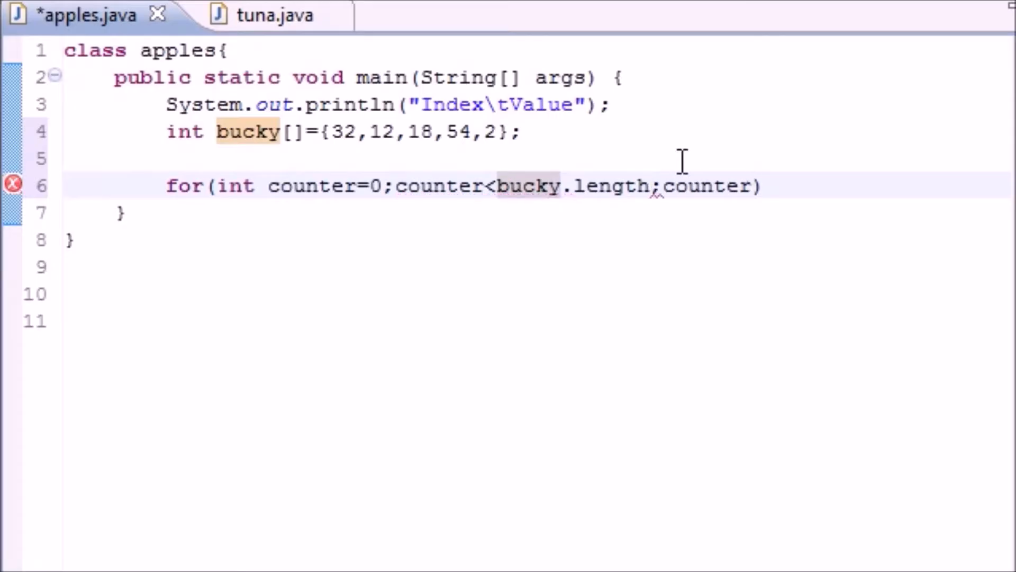
{"action": "type", "text": "++){}"}
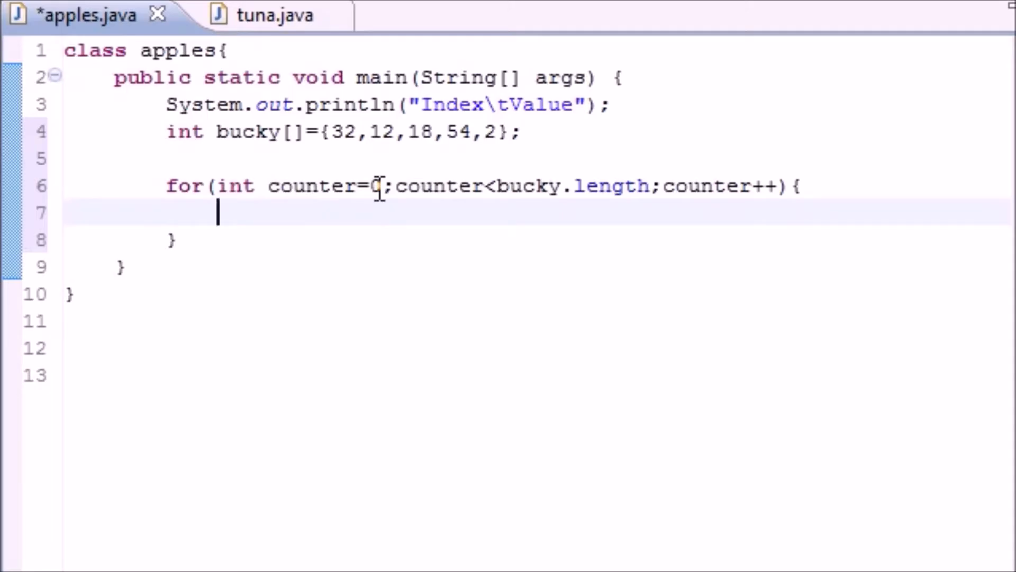
Step: Write System.out.println(counter + "\t" in the loop body
{"action": "type", "text": "System"}
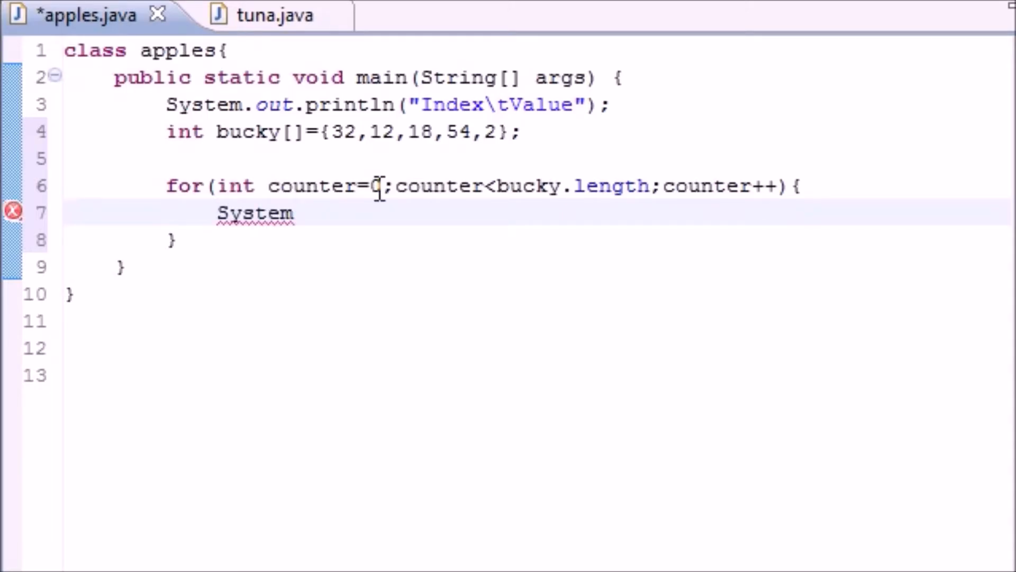
{"action": "type", "text": ".out.pr"}
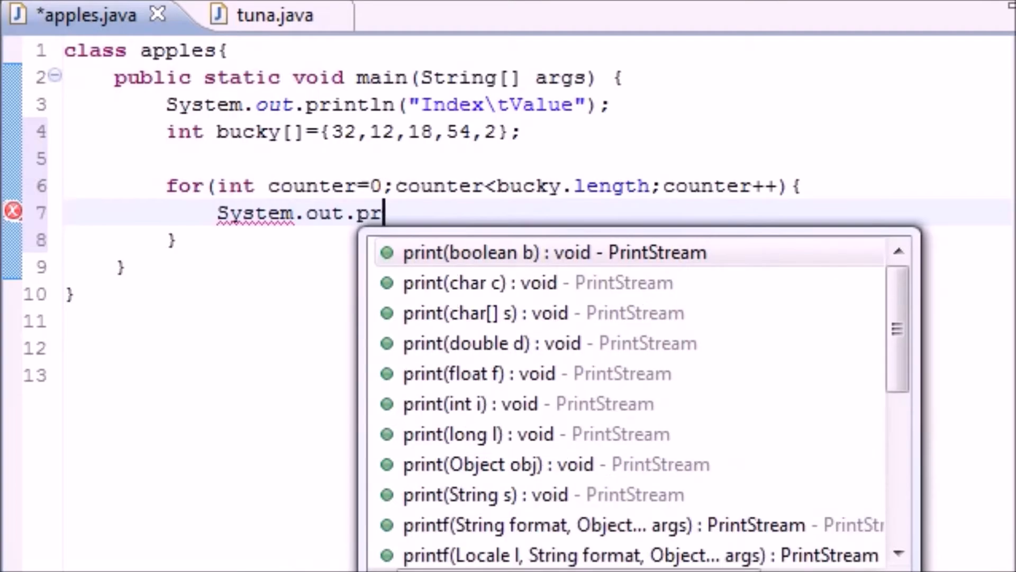
{"action": "type", "text": "intln"}
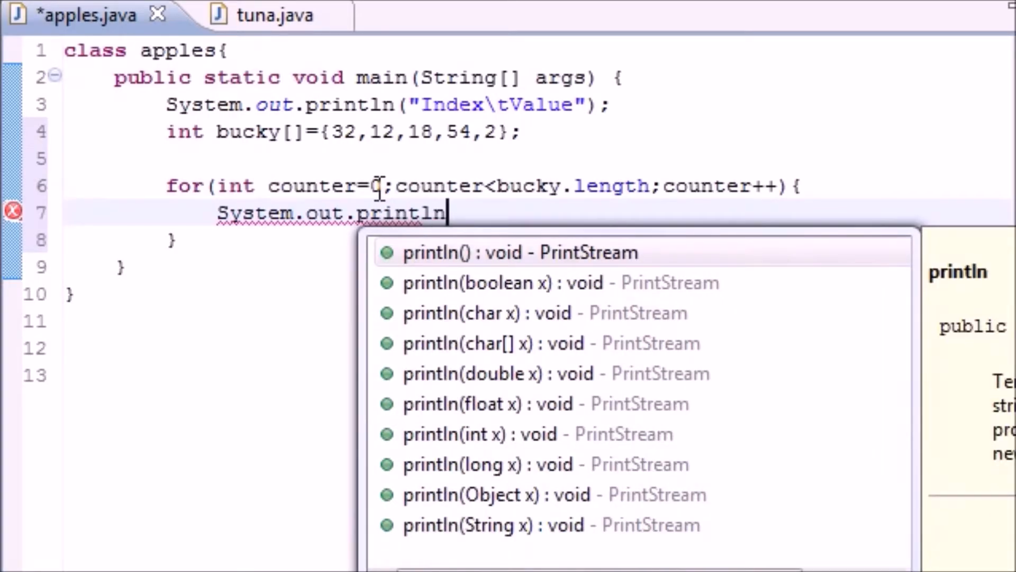
{"action": "type", "text": "();"}
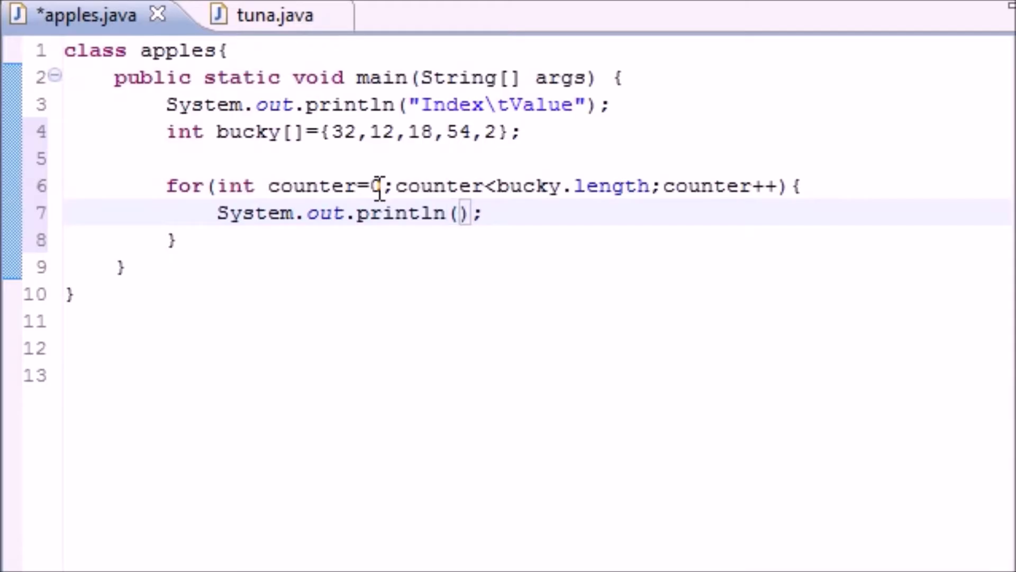
{"action": "type", "text": "counter +"}
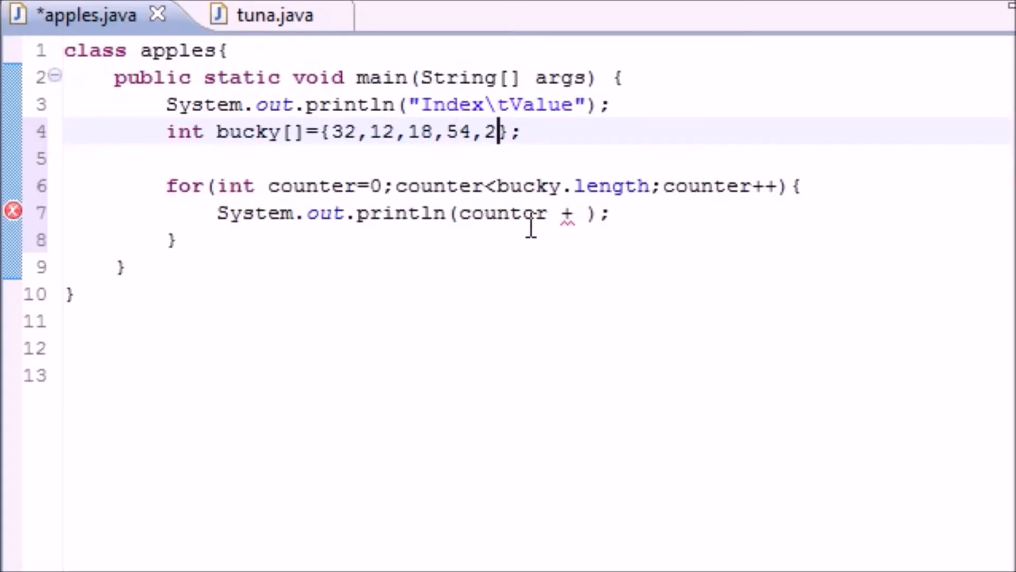
{"action": "mouse_move", "coordinate": [554, 214]}
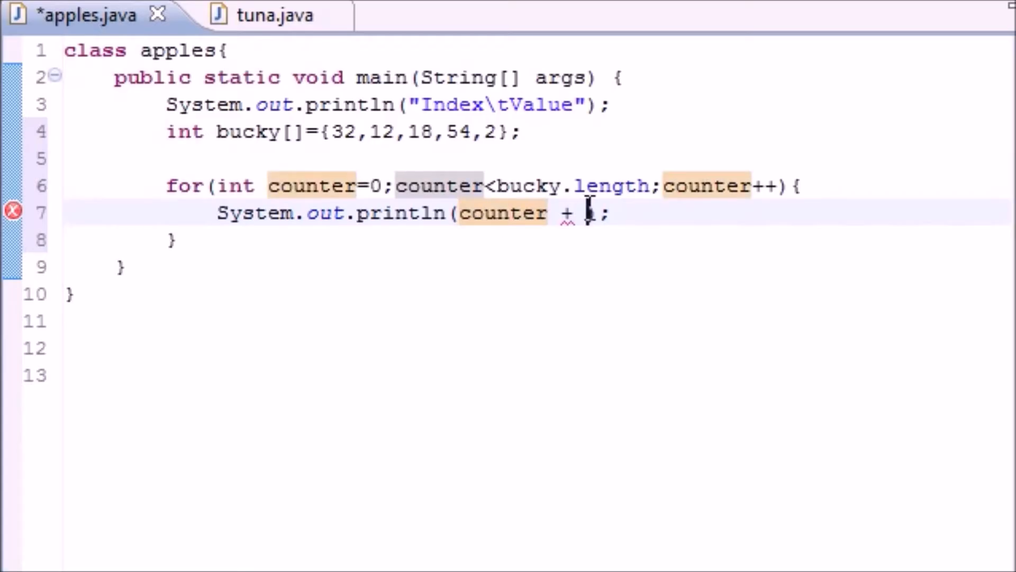
{"action": "type", "text": "\"\""}
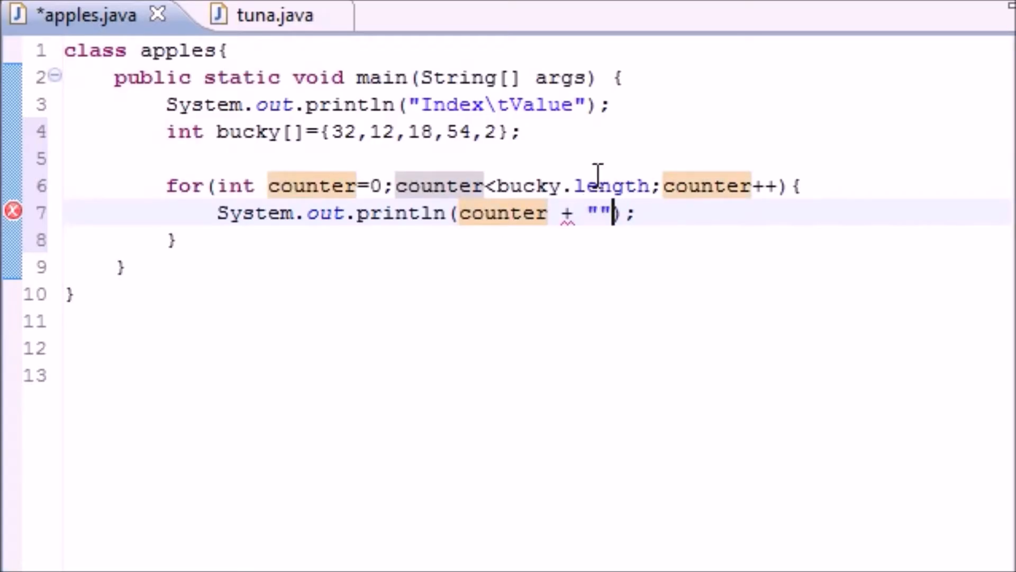
{"action": "type", "text": "\\t"}
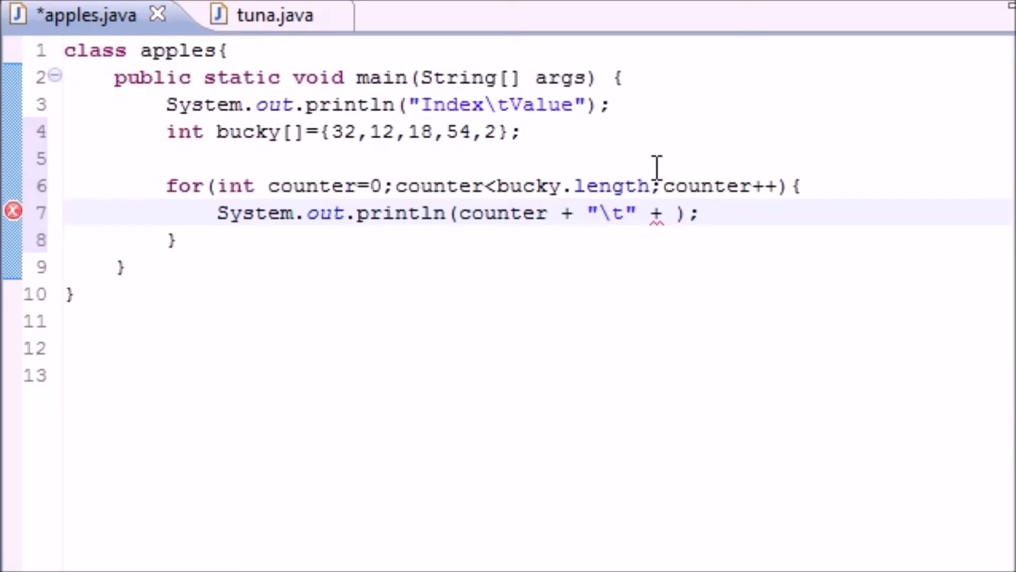
Step: Append + bucky[counter] so each line prints the index, a tab, and its value
{"action": "left_click", "coordinate": [677, 213]}
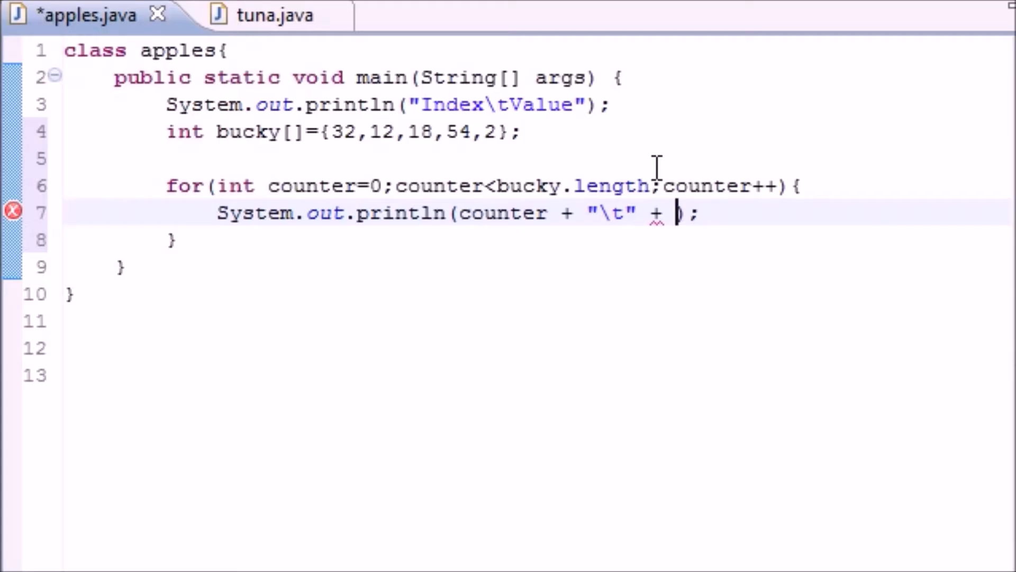
{"action": "type", "text": "bucky"}
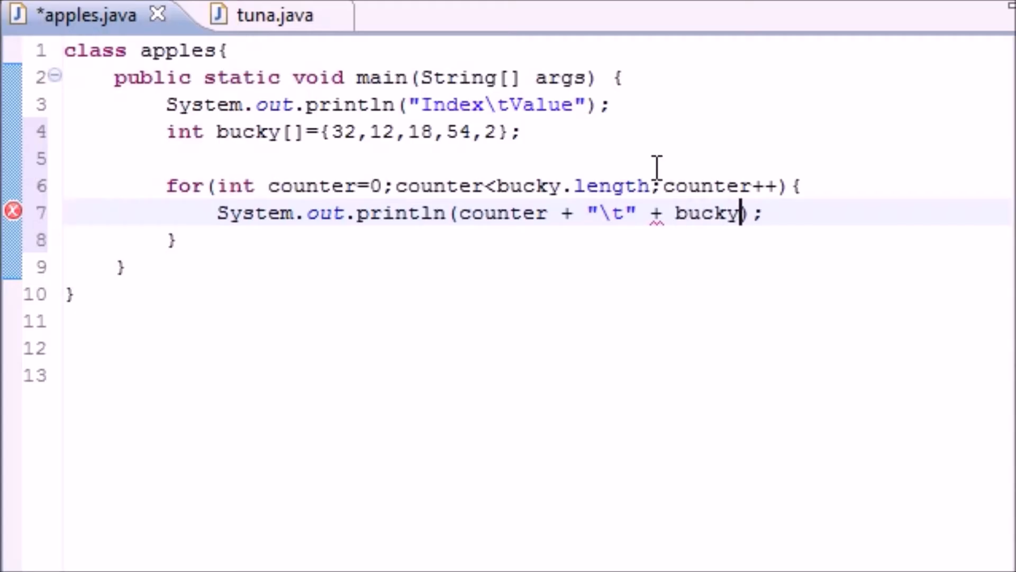
{"action": "type", "text": "[]"}
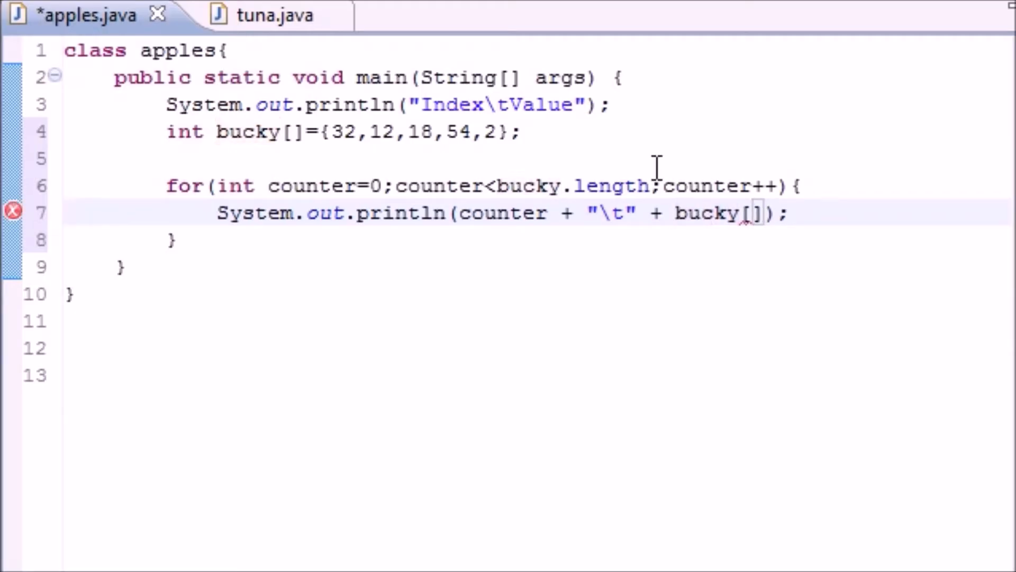
{"action": "type", "text": "counter"}
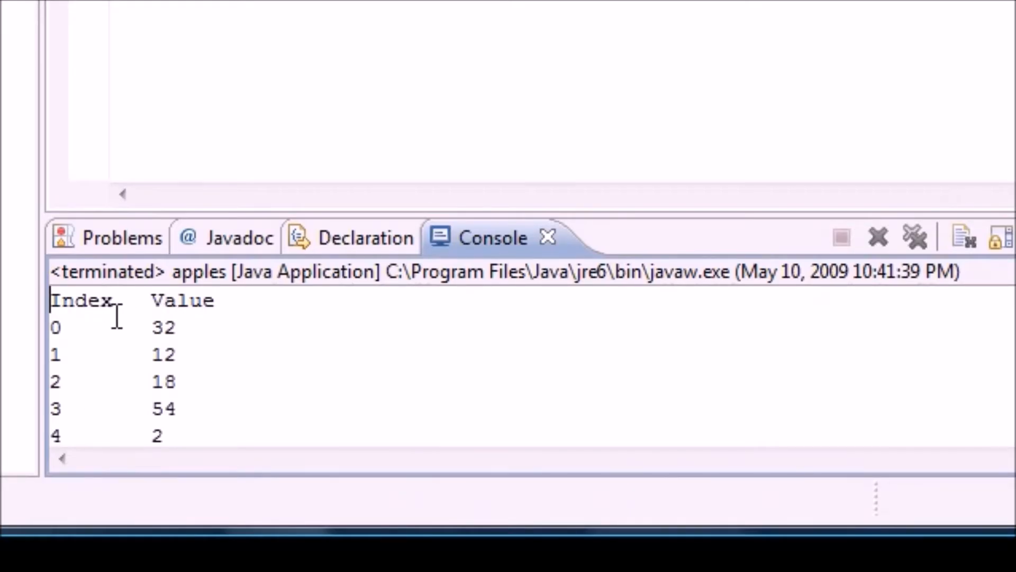
Step: Point out the Index heading and the value 32 in the Console output table
{"action": "double_click", "coordinate": [80, 299]}
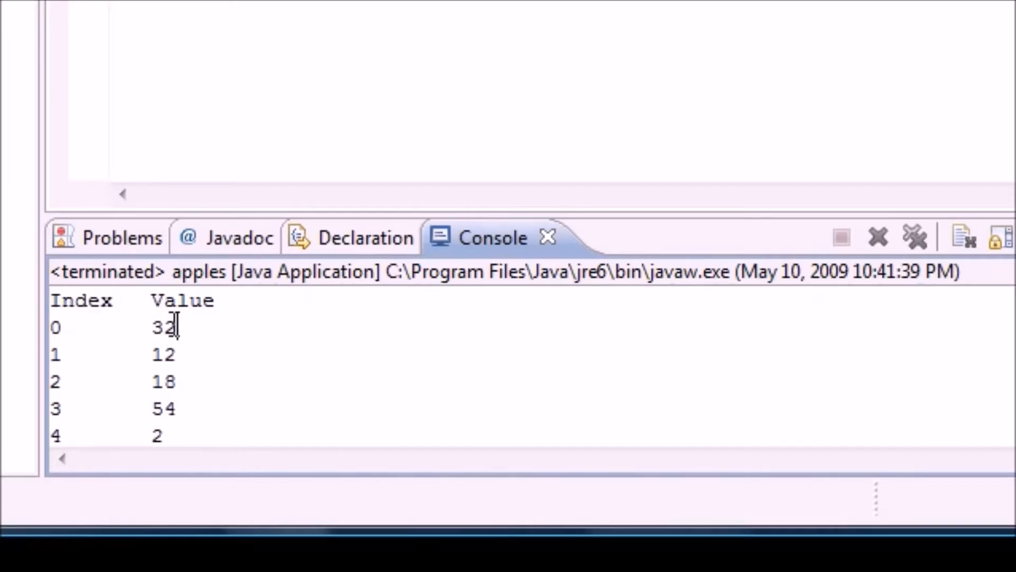
{"action": "double_click", "coordinate": [164, 326]}
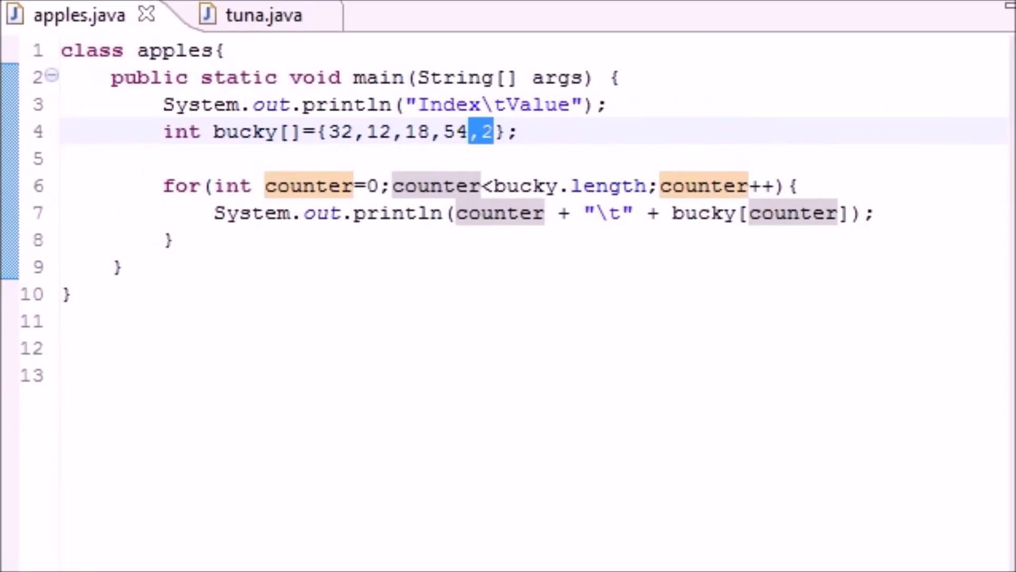
{"action": "mouse_move", "coordinate": [609, 104]}
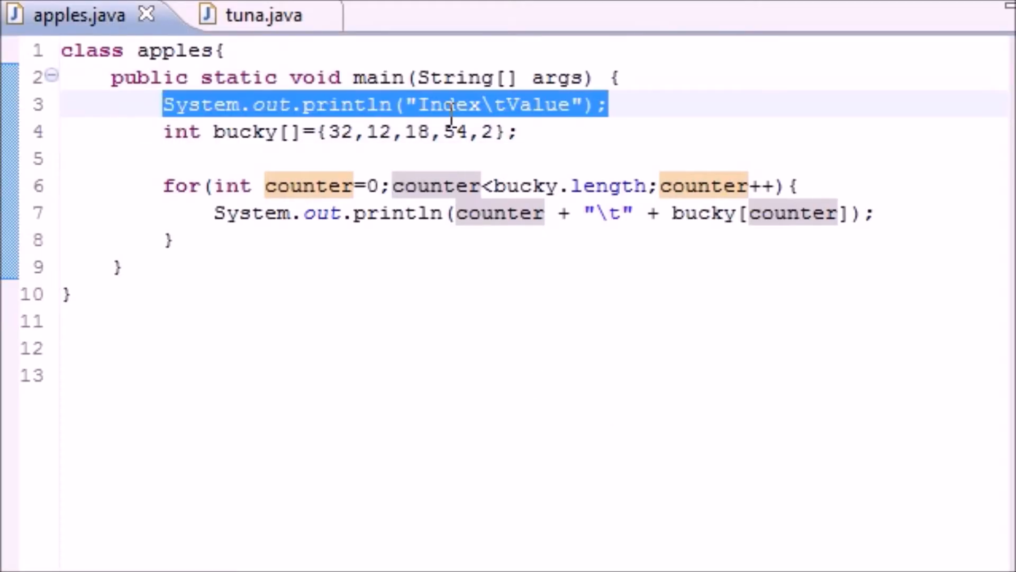
{"action": "mouse_move", "coordinate": [545, 138]}
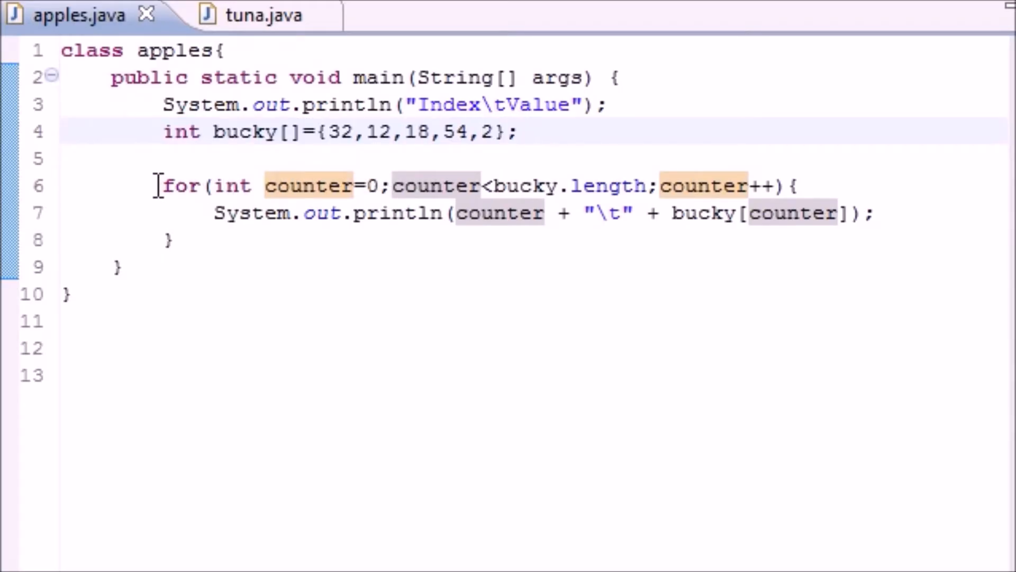
{"action": "double_click", "coordinate": [181, 185]}
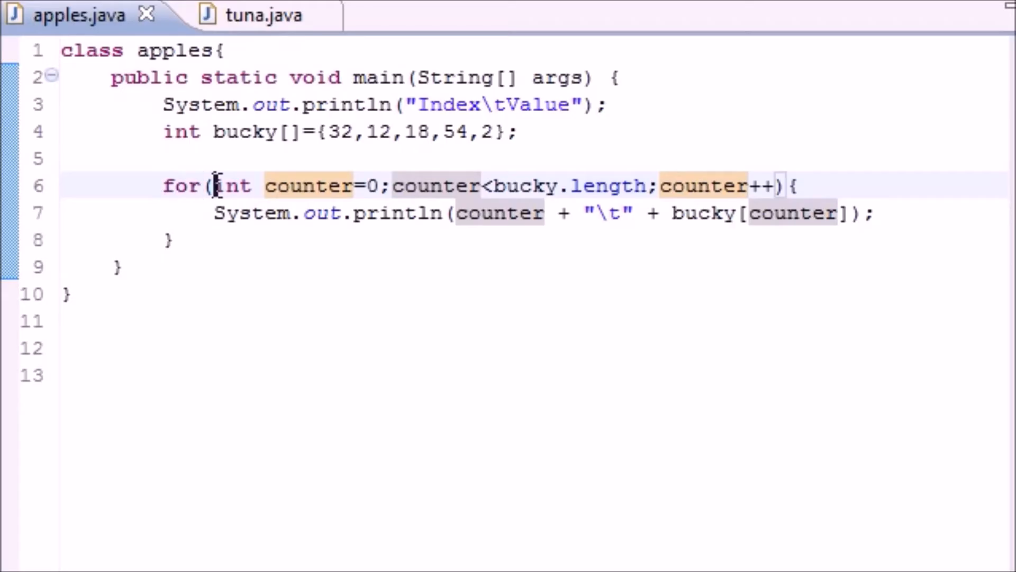
{"action": "left_click_drag", "start_coordinate": [216, 185], "coordinate": [381, 185]}
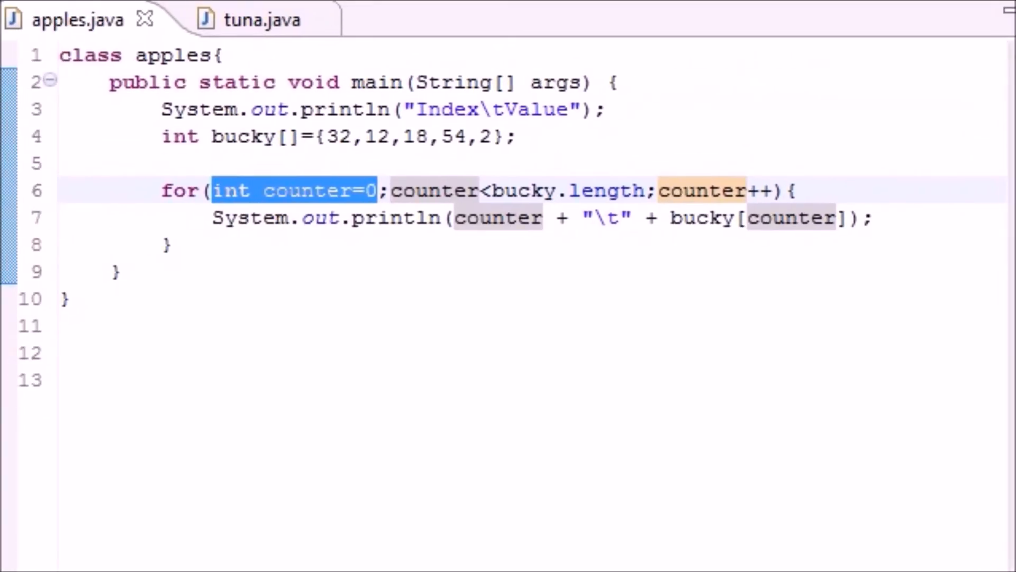
{"action": "mouse_move", "coordinate": [460, 202]}
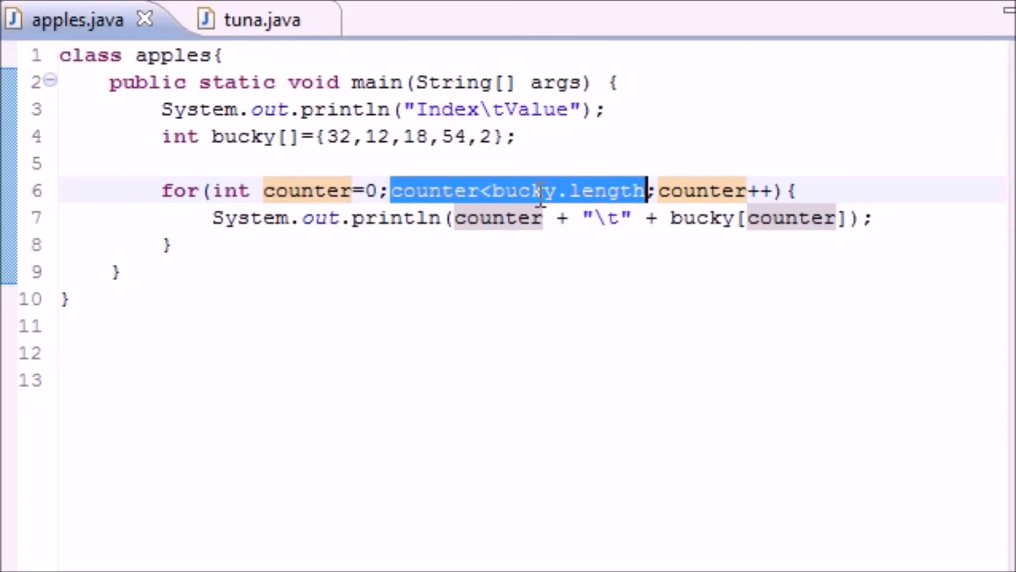
{"action": "left_click", "coordinate": [493, 190]}
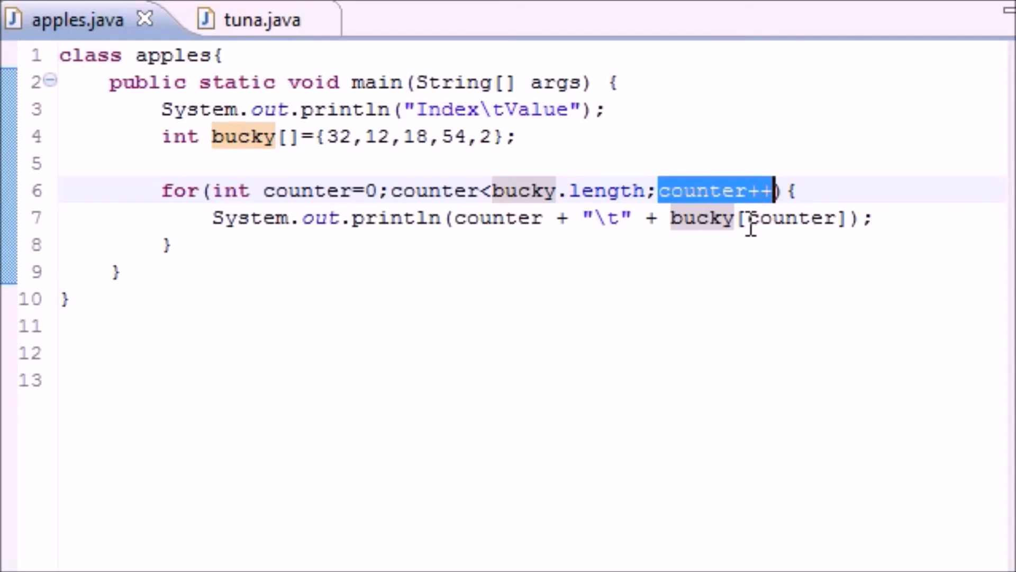
{"action": "mouse_move", "coordinate": [216, 218]}
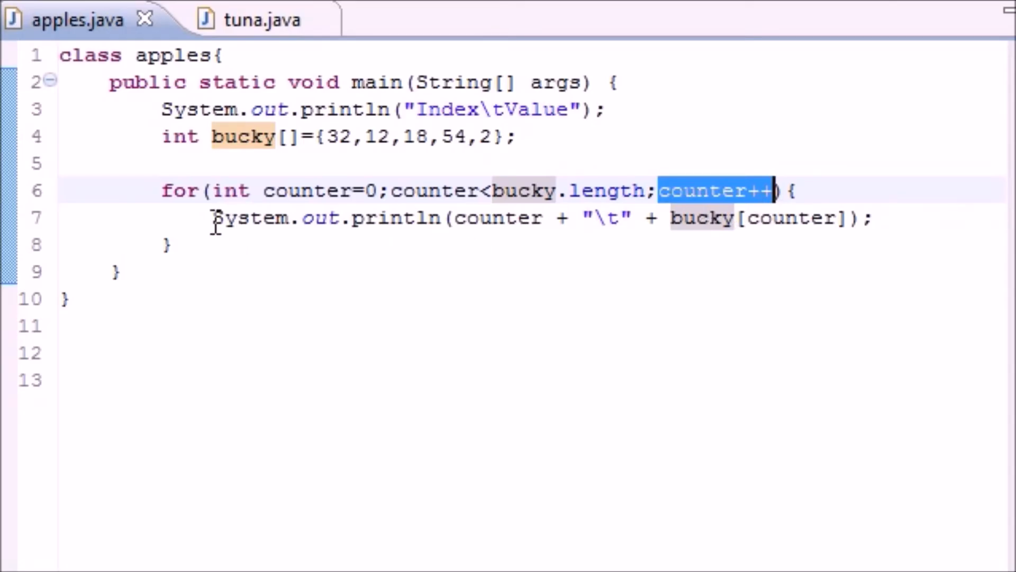
{"action": "mouse_move", "coordinate": [457, 217]}
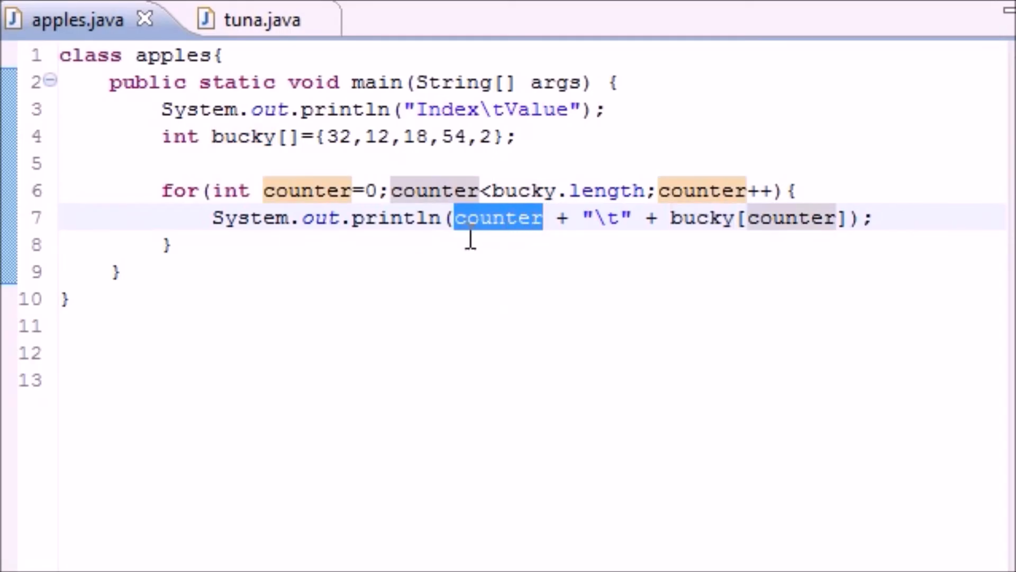
{"action": "left_click", "coordinate": [371, 190]}
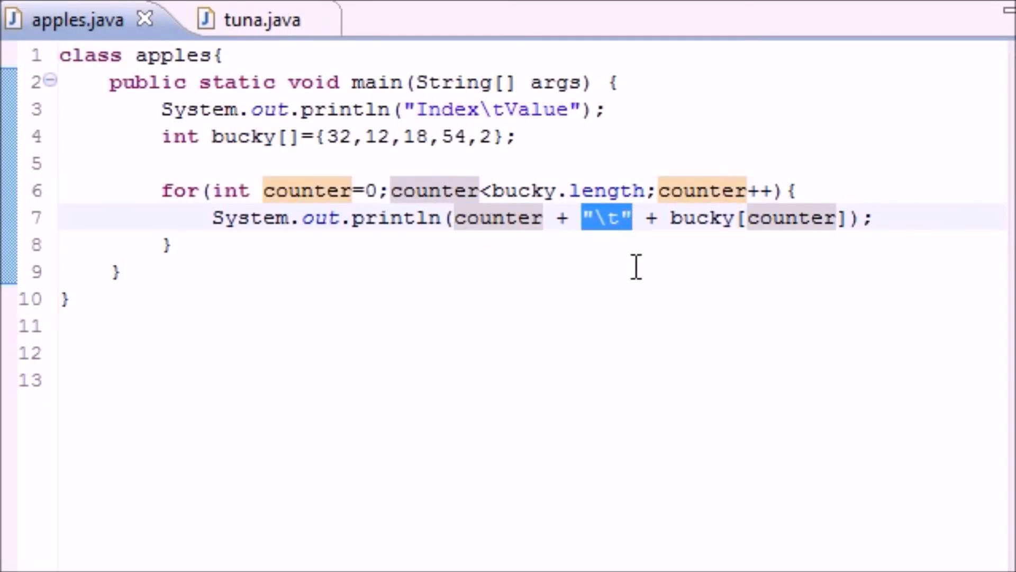
{"action": "mouse_move", "coordinate": [699, 253]}
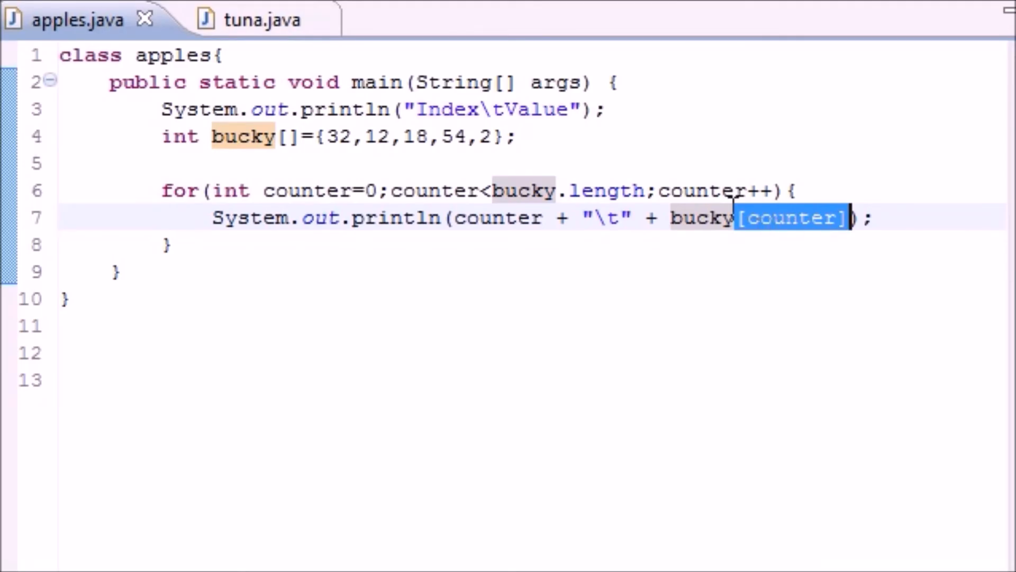
{"action": "mouse_move", "coordinate": [700, 218]}
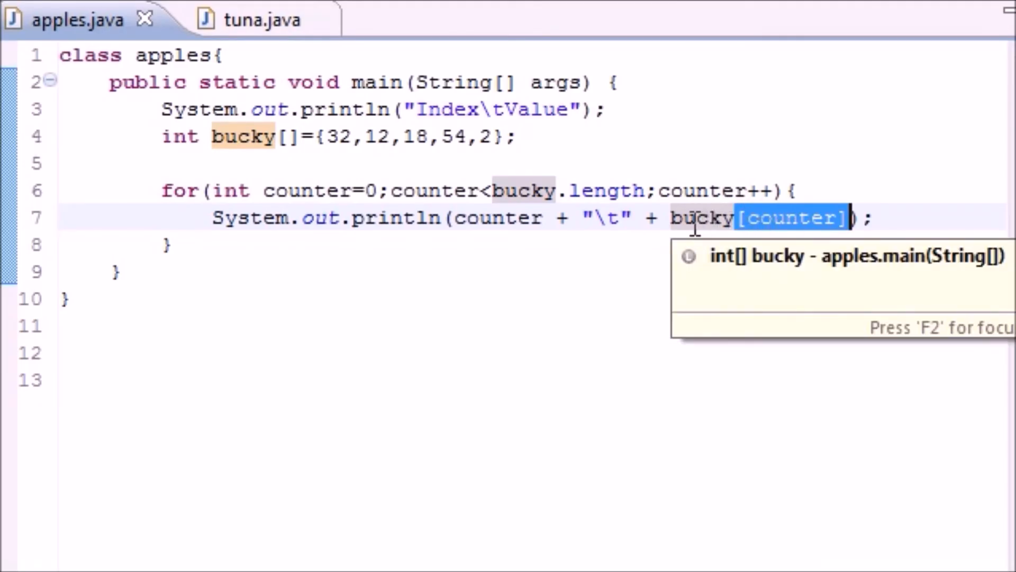
{"action": "mouse_move", "coordinate": [407, 146]}
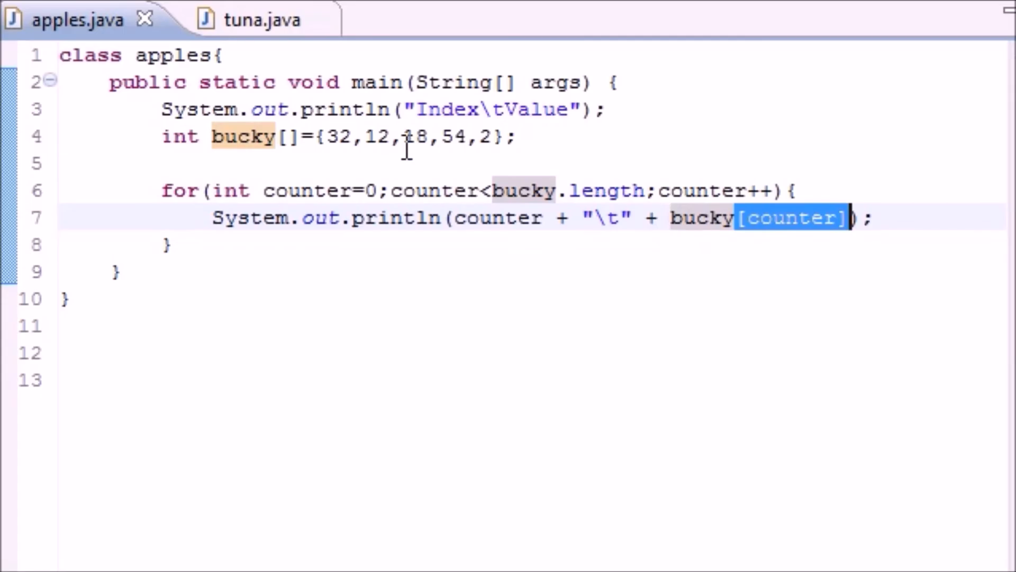